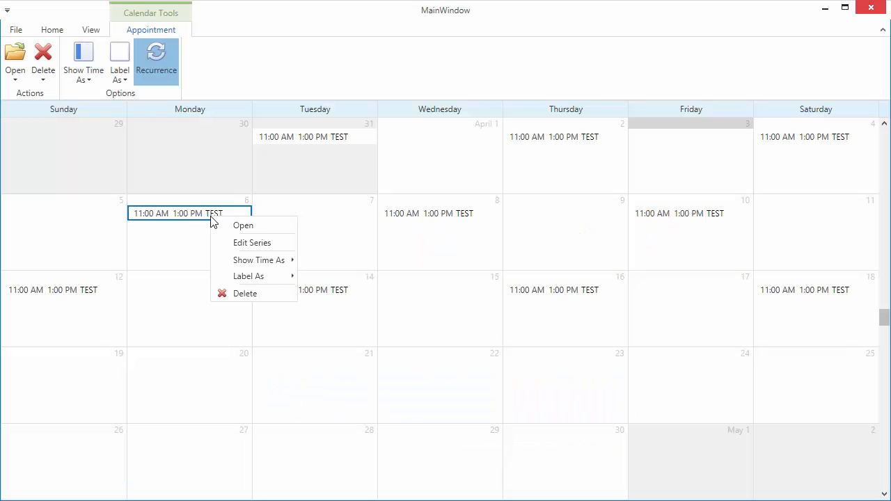
# - Start a new project from the FILE menu's New Project command
pyautogui.click(328, 304)
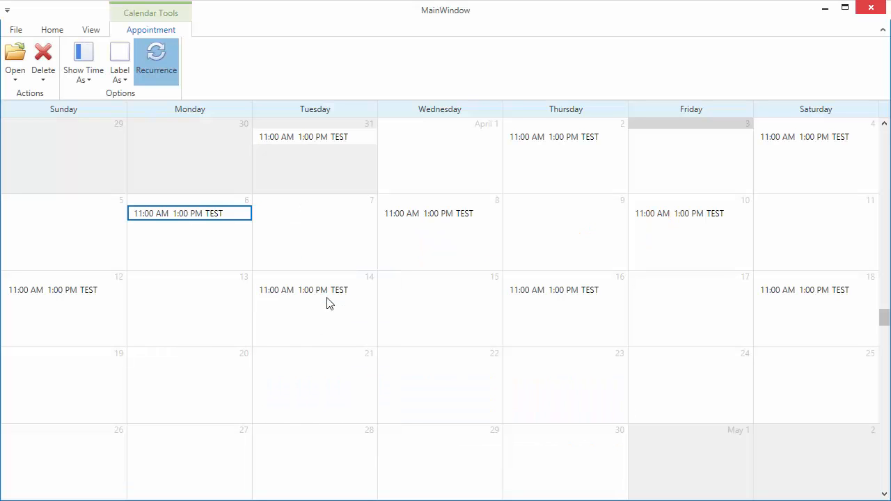
pyautogui.rightClick(304, 136)
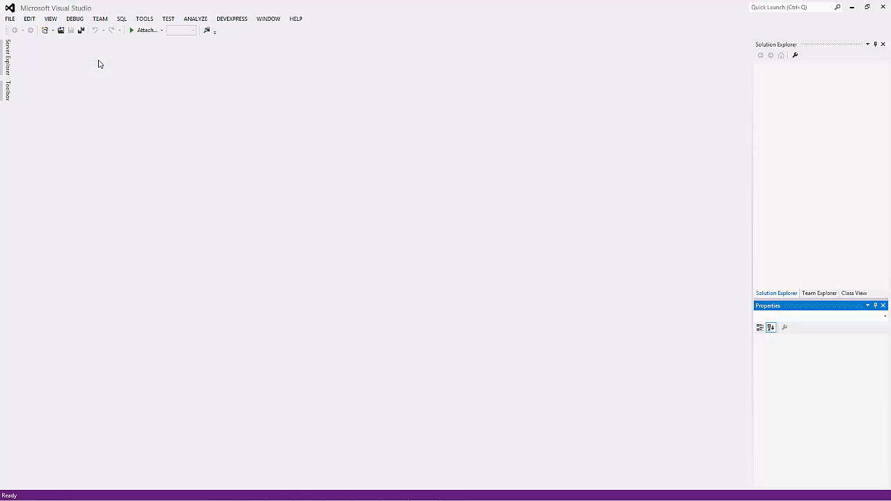
pyautogui.click(10, 18)
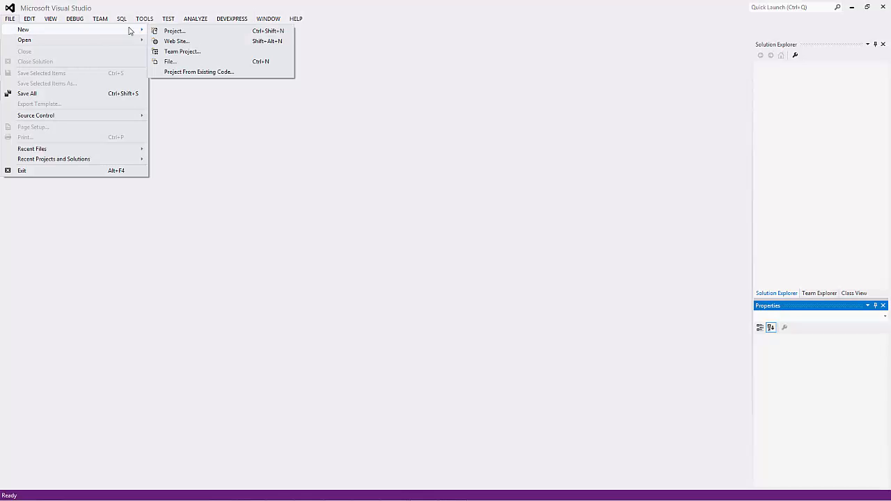
pyautogui.click(174, 31)
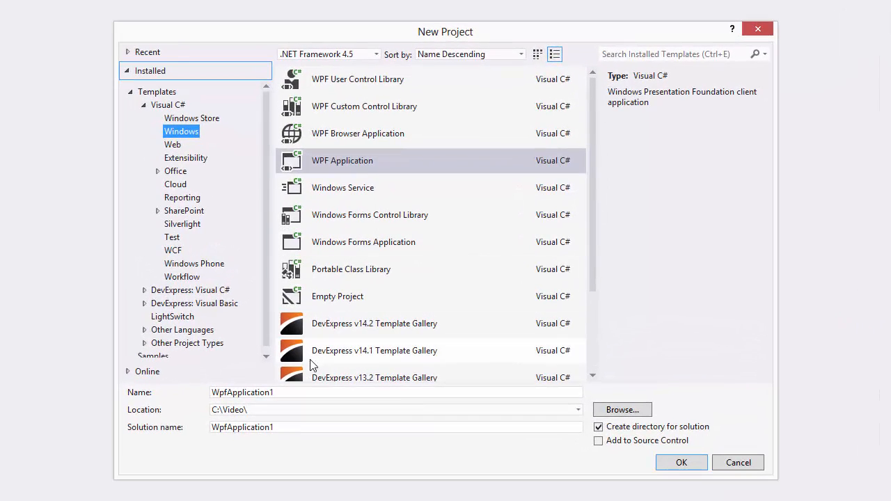
# - Name the WPF Application project DXSchedulerGettingStarted and create it
pyautogui.tripleClick(395, 393)
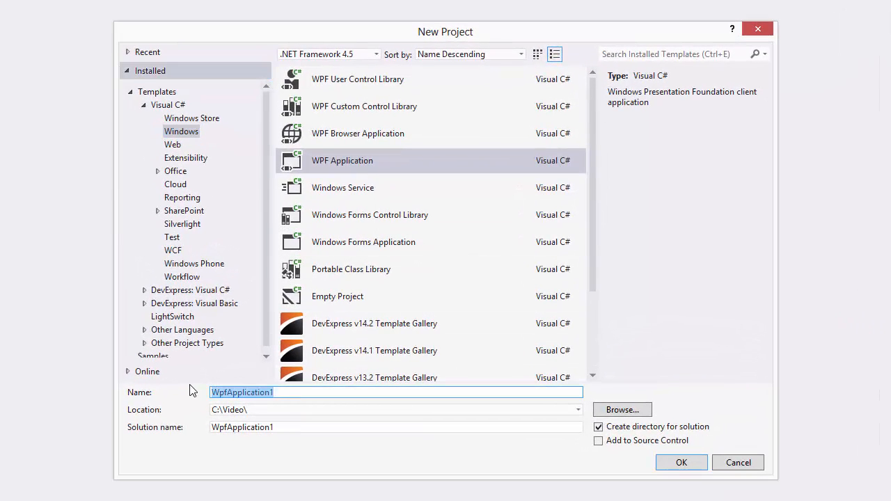
pyautogui.write('DXS')
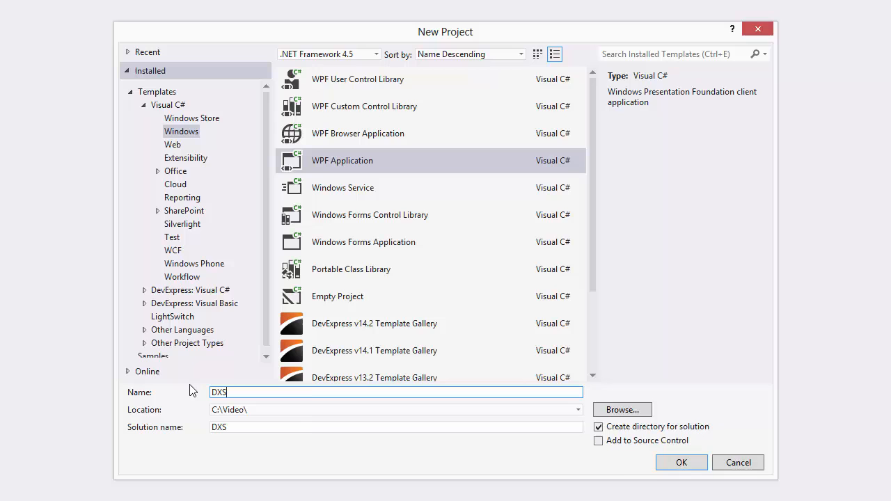
pyautogui.click(681, 462)
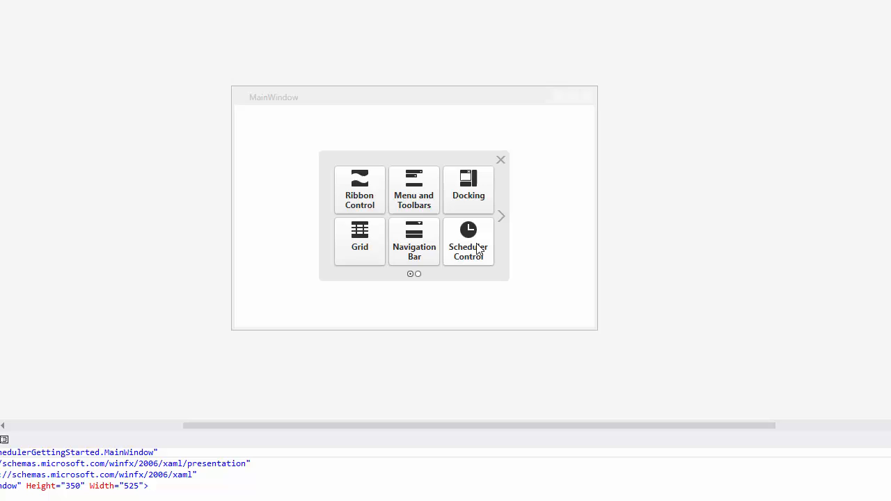
# - Add a Simple Scheduler control to MainWindow via the Instant Layout Assistant
pyautogui.click(468, 242)
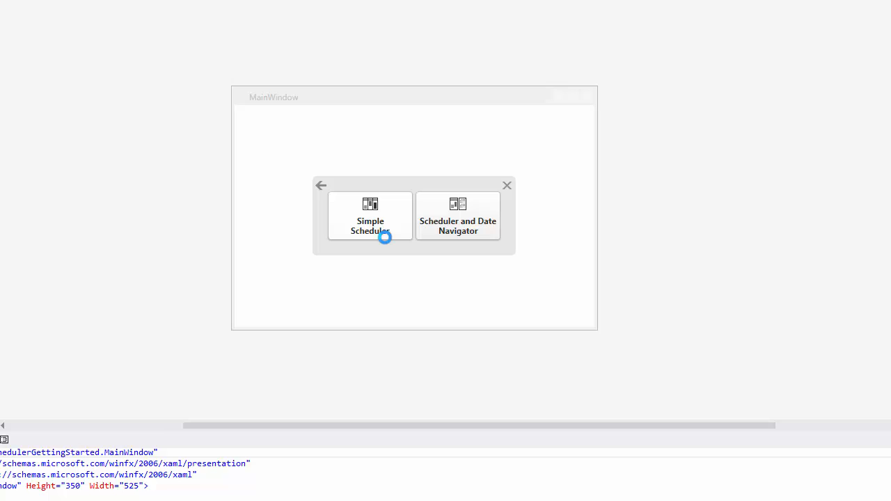
pyautogui.click(371, 216)
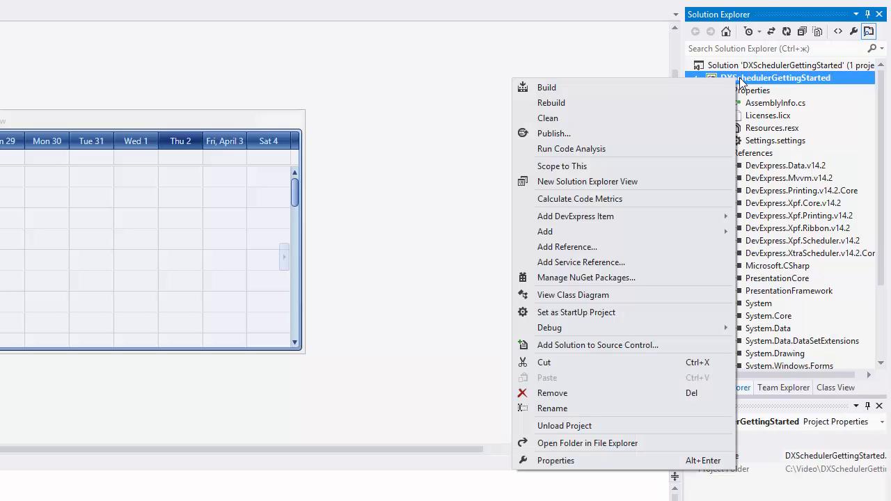
pyautogui.moveTo(587, 277)
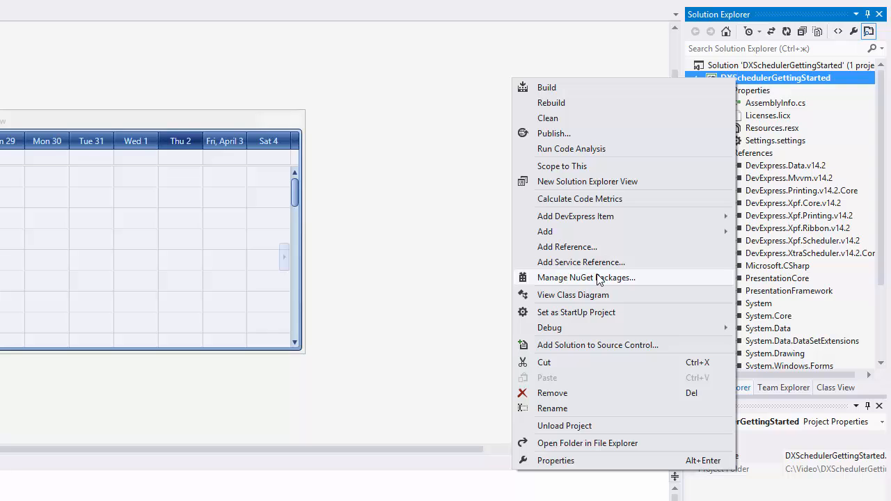
# - Install the EntityFramework NuGet package into the project and close package management
pyautogui.click(587, 277)
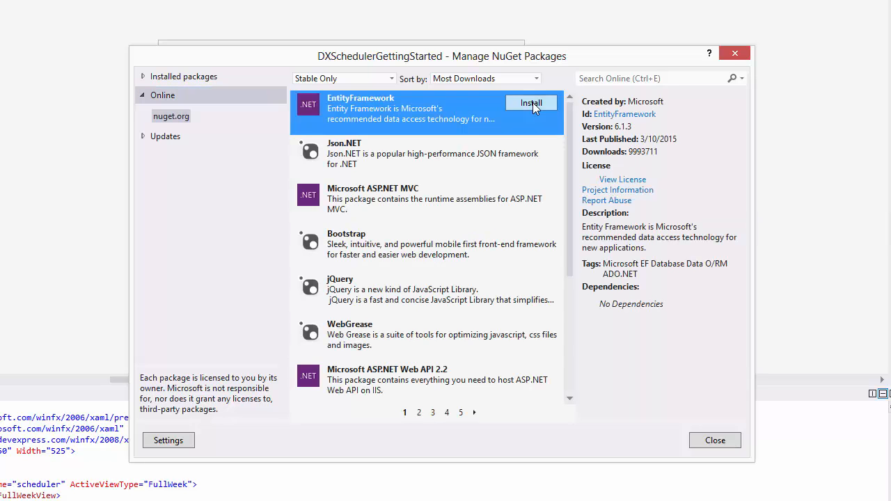
pyautogui.click(532, 103)
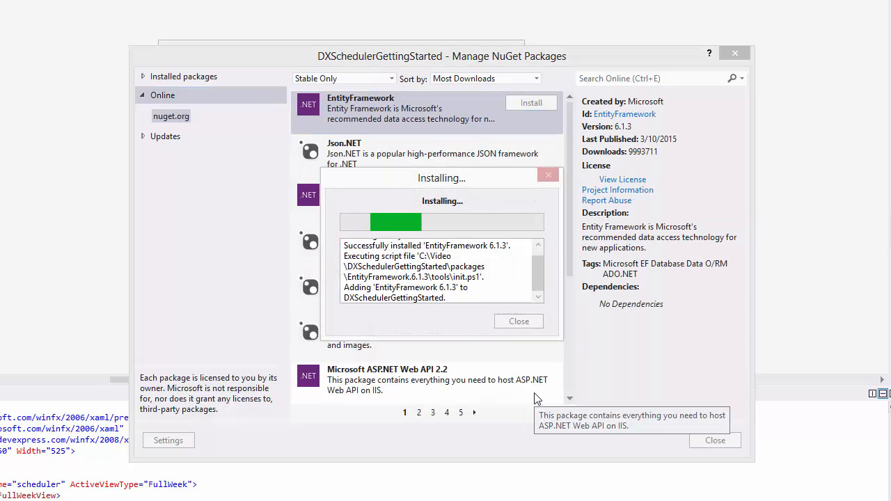
pyautogui.click(518, 321)
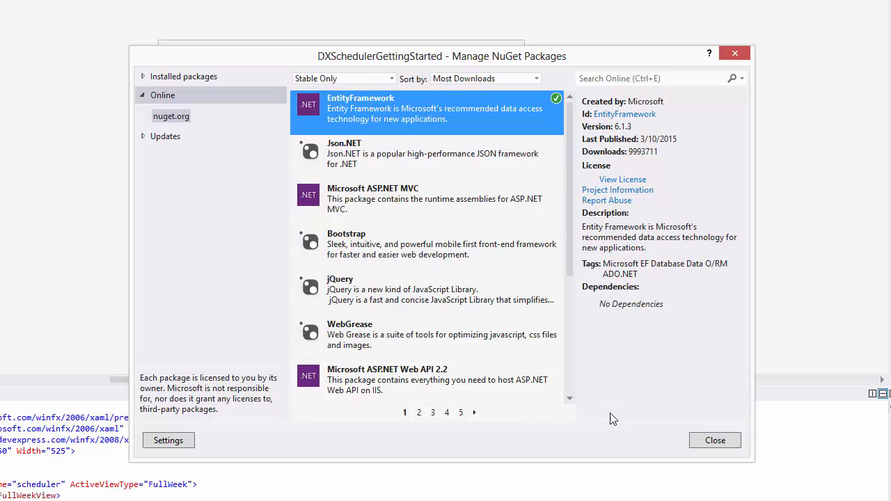
pyautogui.click(715, 441)
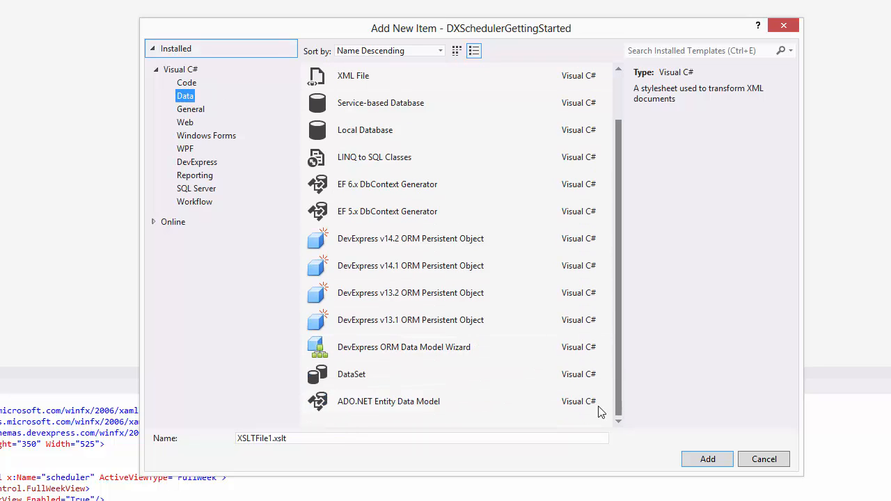
# - Add an ADO.NET Entity Data Model named MySchedulerModel as an empty Code First model
pyautogui.click(388, 401)
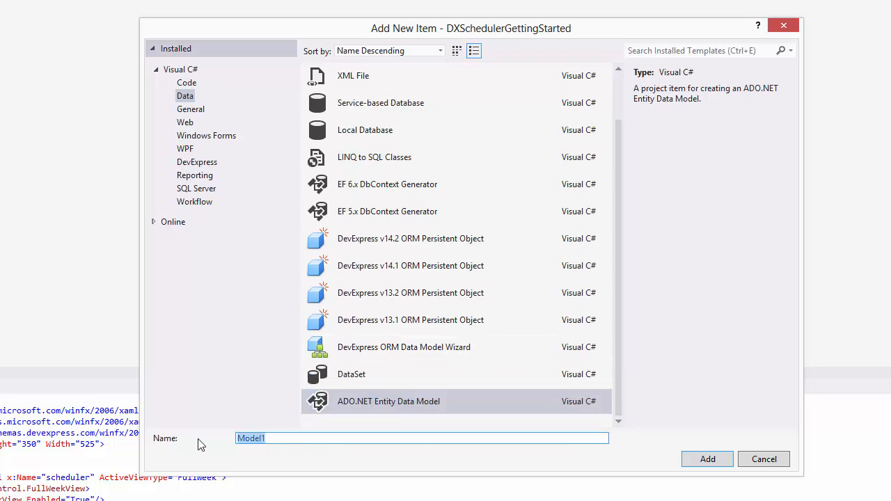
pyautogui.write('MySchedulerModel')
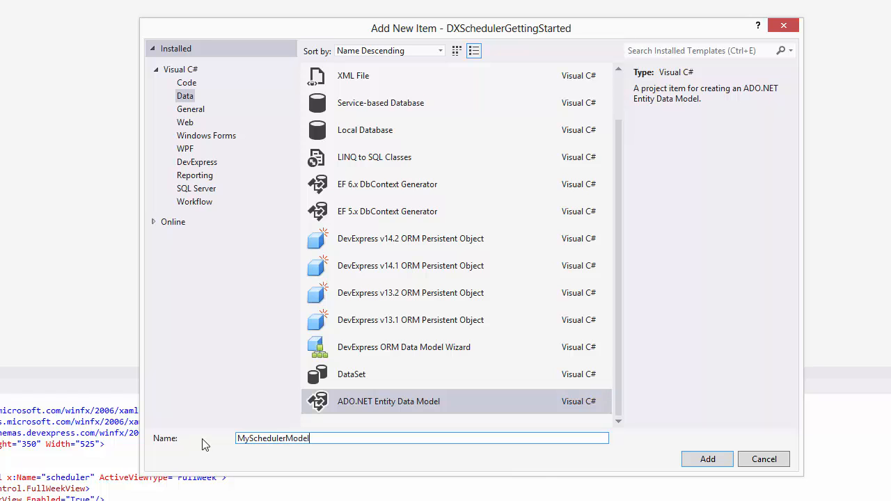
pyautogui.click(708, 460)
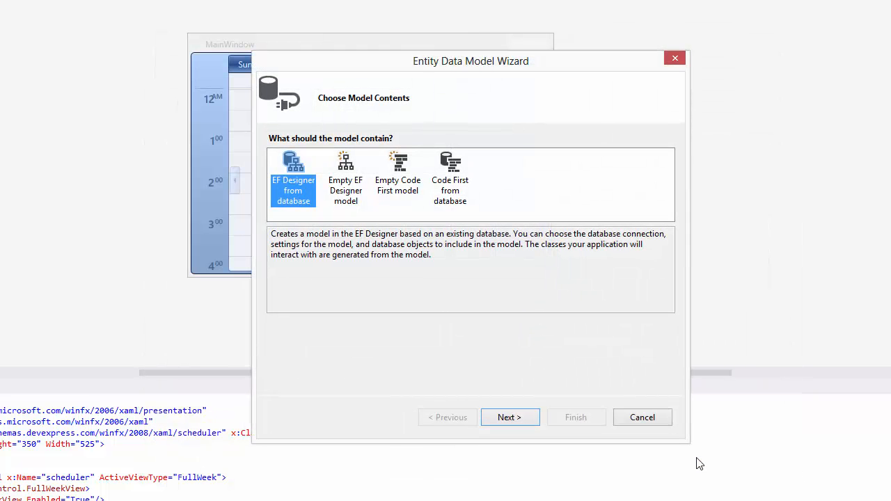
pyautogui.click(398, 178)
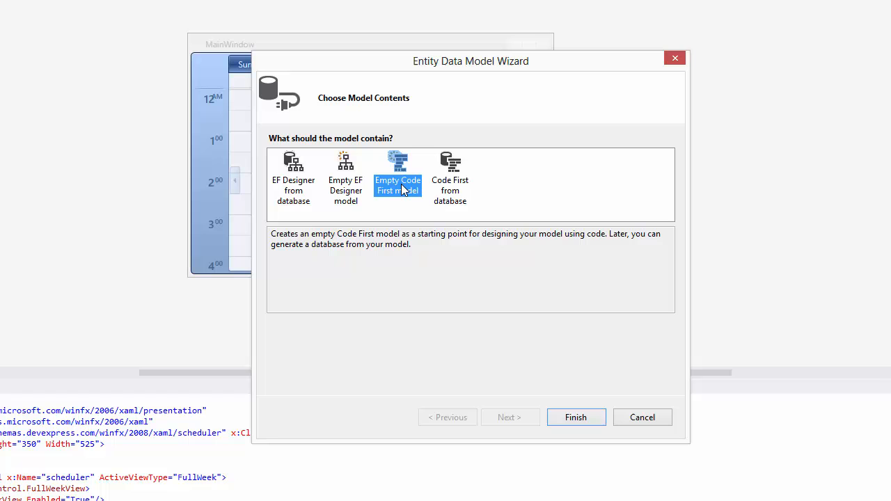
pyautogui.moveTo(571, 391)
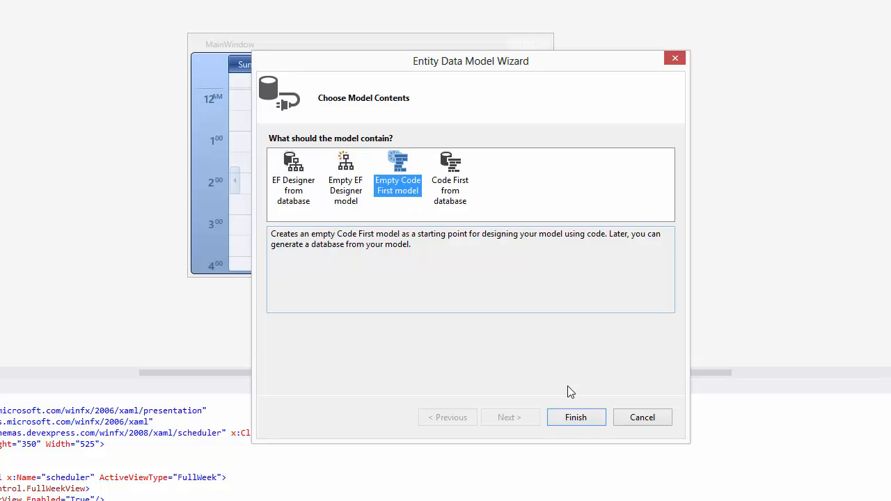
pyautogui.click(577, 418)
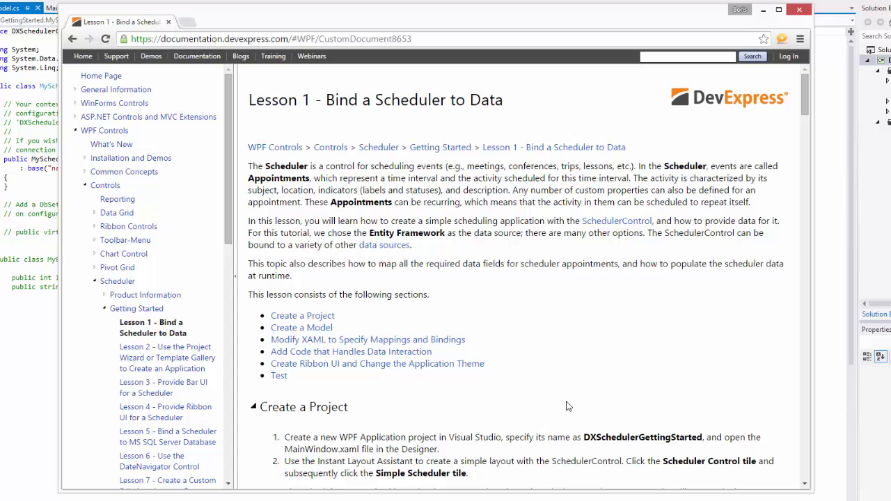
# - Copy the EFAppointment and EFResource class code from the DevExpress lesson page
pyautogui.scroll(-3)
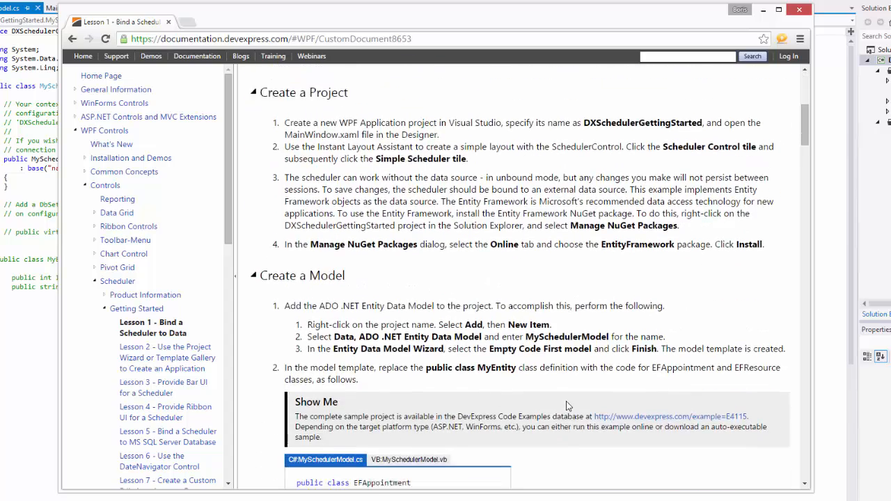
pyautogui.scroll(-3)
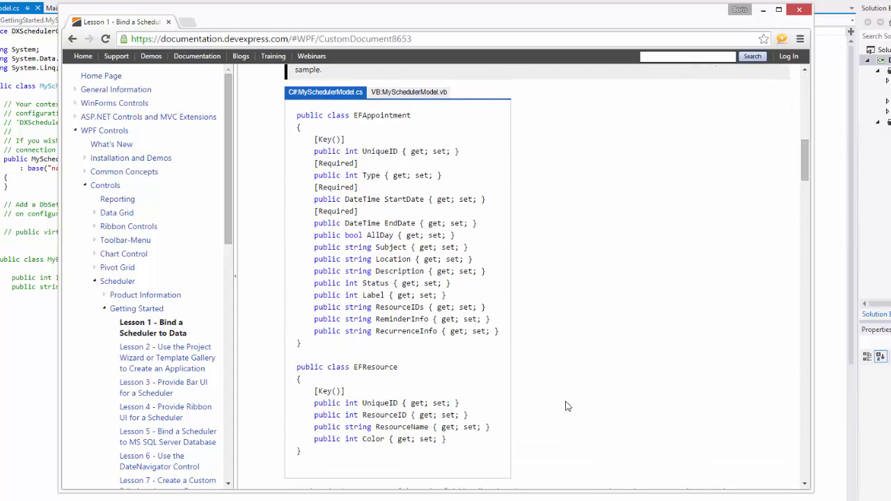
pyautogui.moveTo(298, 115); pyautogui.dragTo(371, 283)
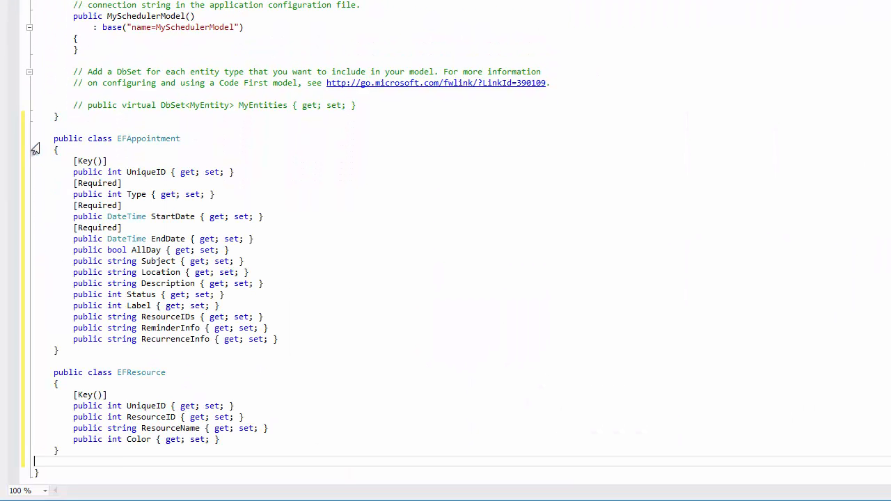
# - Resolve the Key attribute by importing the DataAnnotations namespace
pyautogui.click(85, 172)
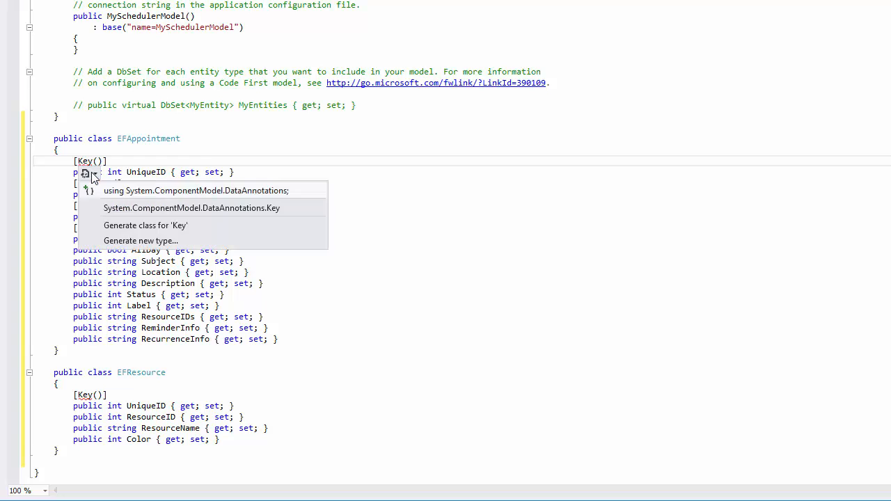
pyautogui.click(195, 190)
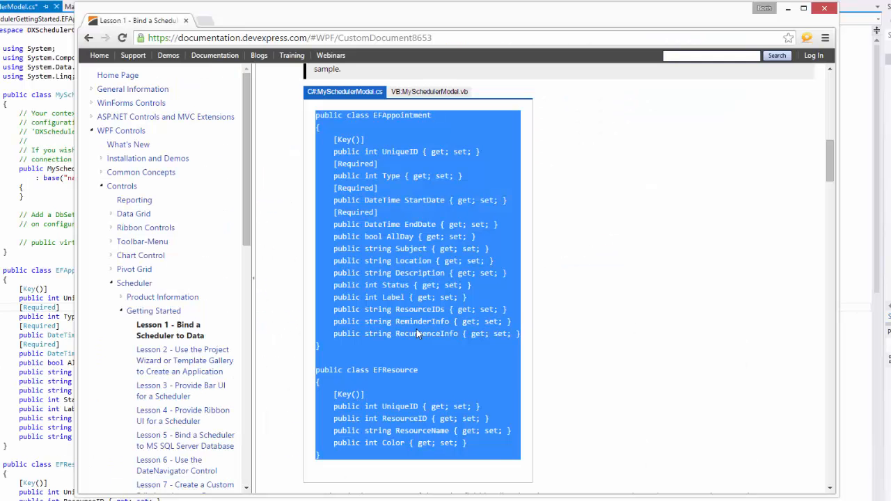
# - Review the AppointmentMapping and ResourceMapping XAML, then switch to MySchedulerModel.cs
pyautogui.scroll(-3)
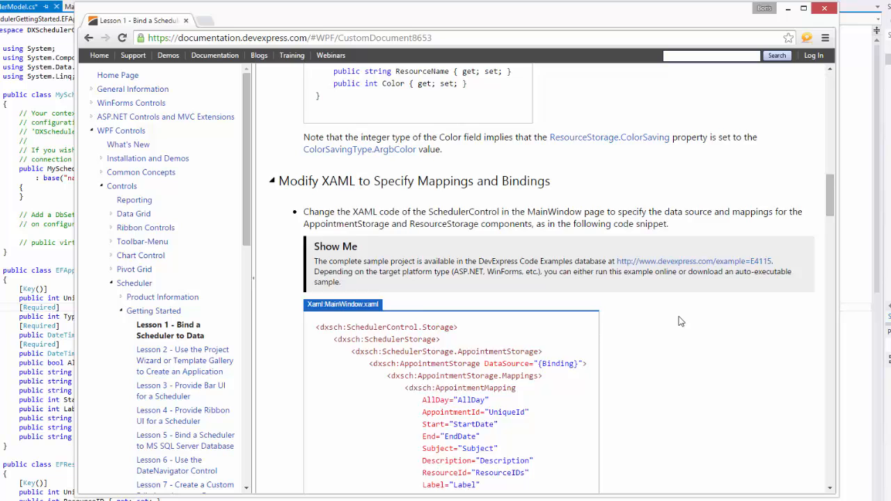
pyautogui.scroll(-3)
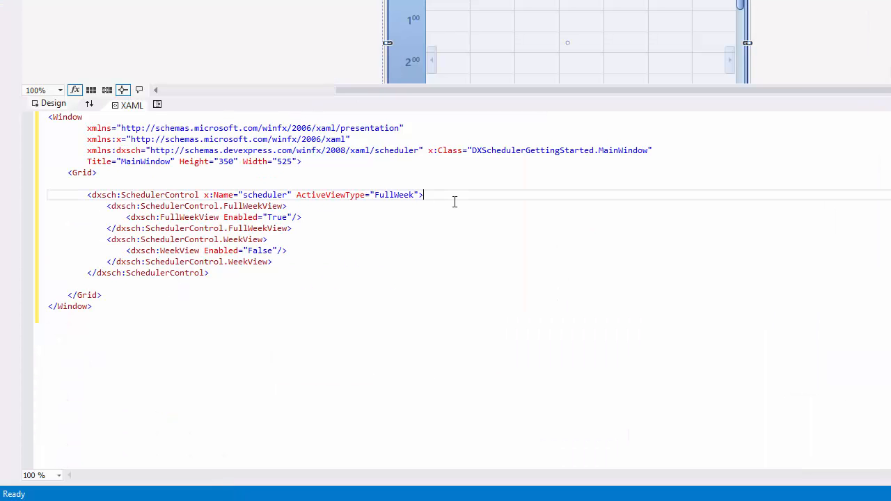
pyautogui.scroll(-3)
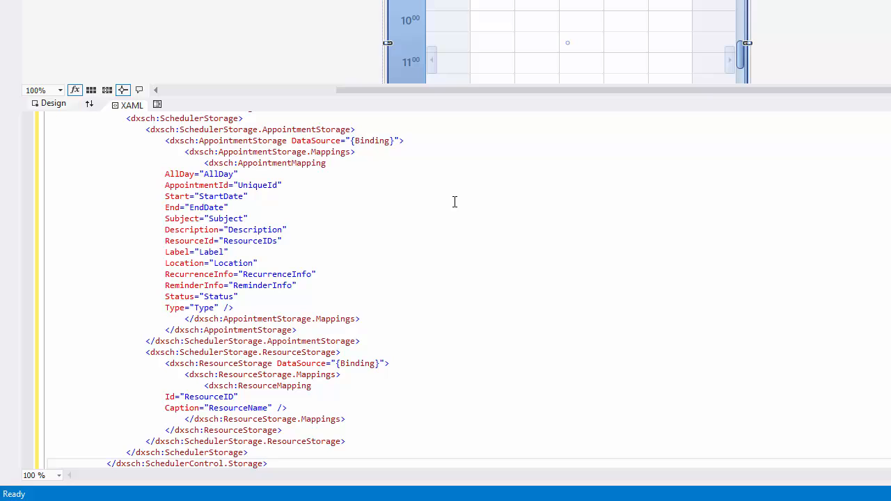
pyautogui.scroll(-3)
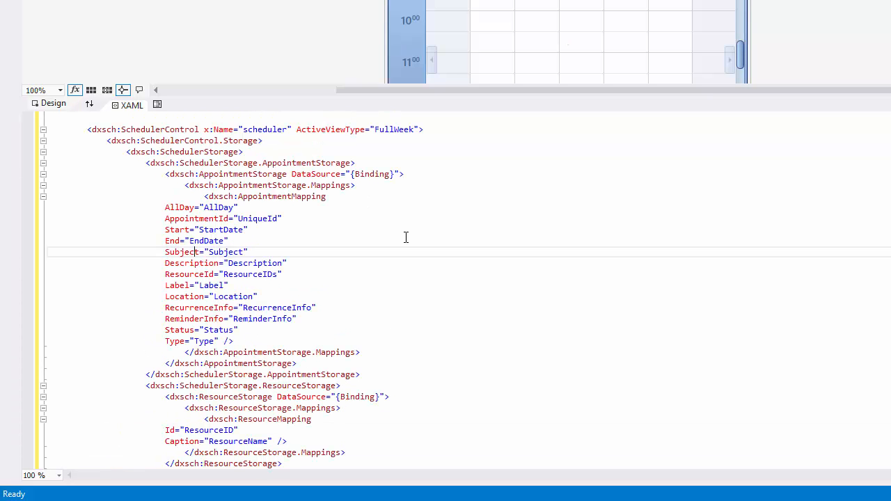
pyautogui.click(67, 66)
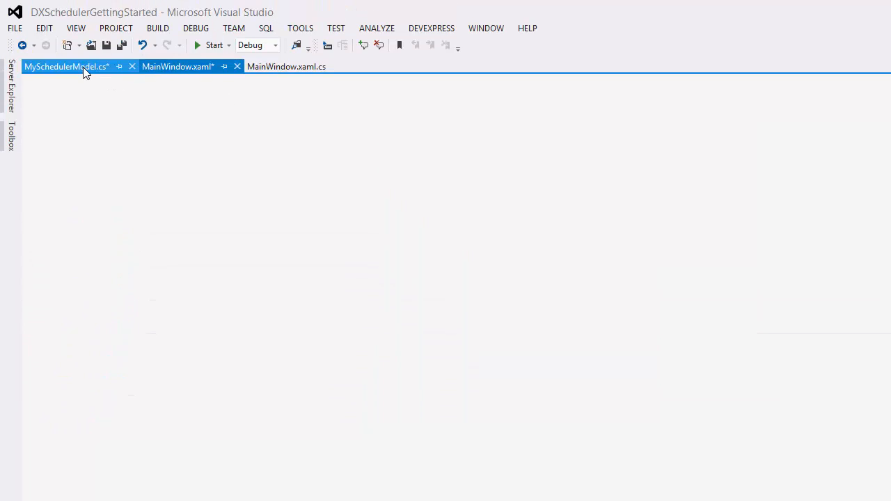
# - Copy the MySchedulerModel DbContext class with MyAppointments and MyResources sets from the documentation
pyautogui.click(67, 67)
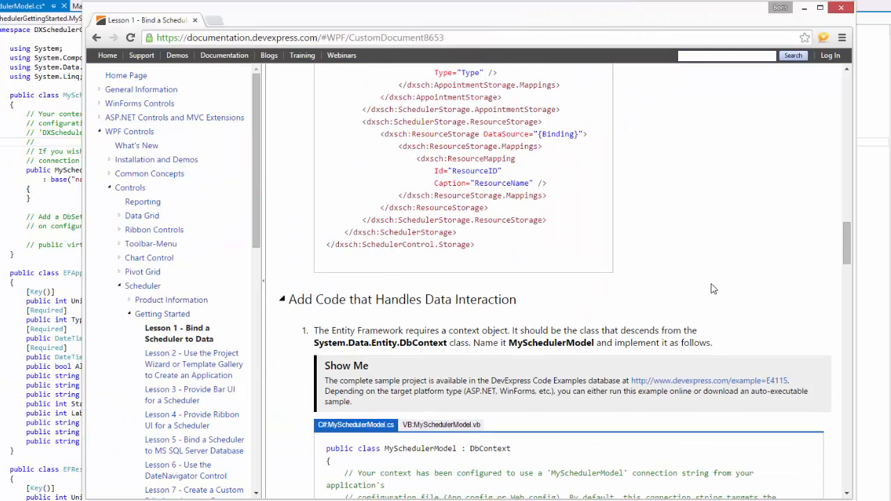
pyautogui.scroll(-3)
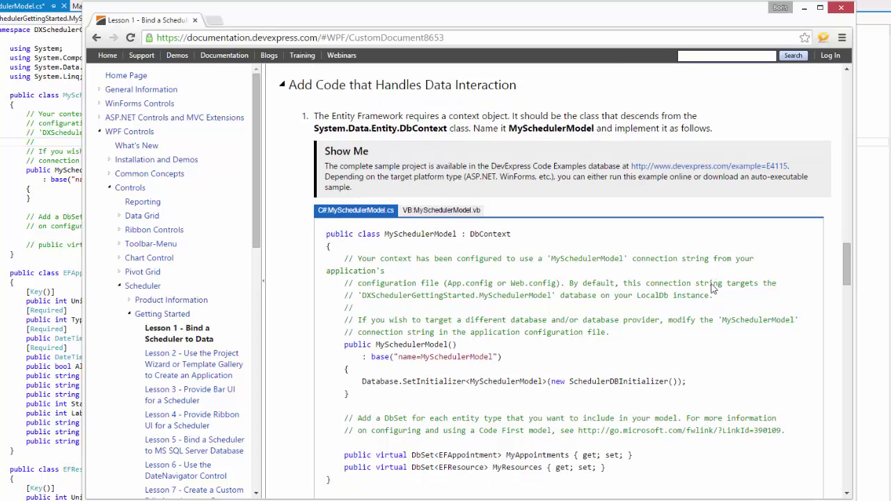
pyautogui.scroll(-3)
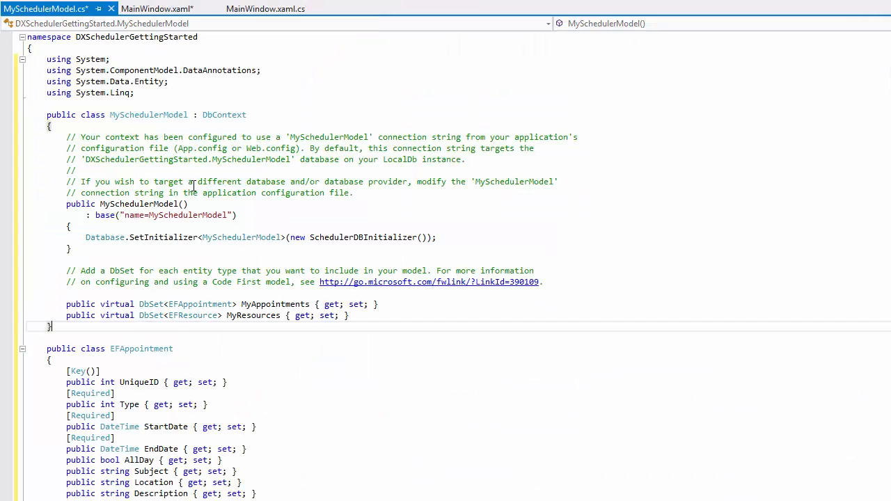
pyautogui.click(409, 304)
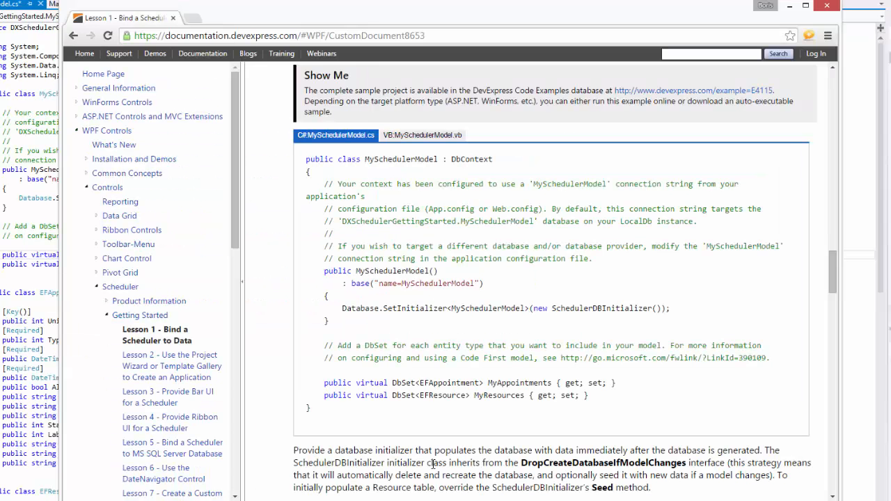
# - Locate the SchedulerDBInitializer class seeding Resource 1 and Resource 2 in the documentation
pyautogui.scroll(-3)
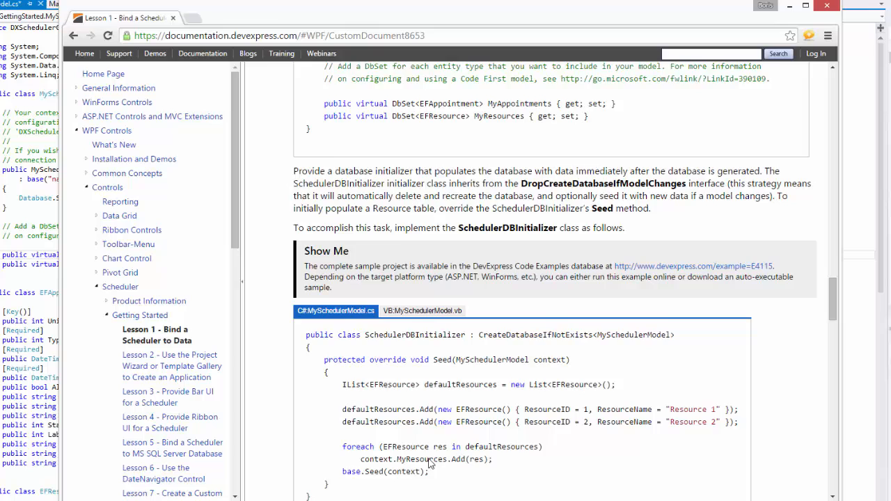
pyautogui.scroll(-3)
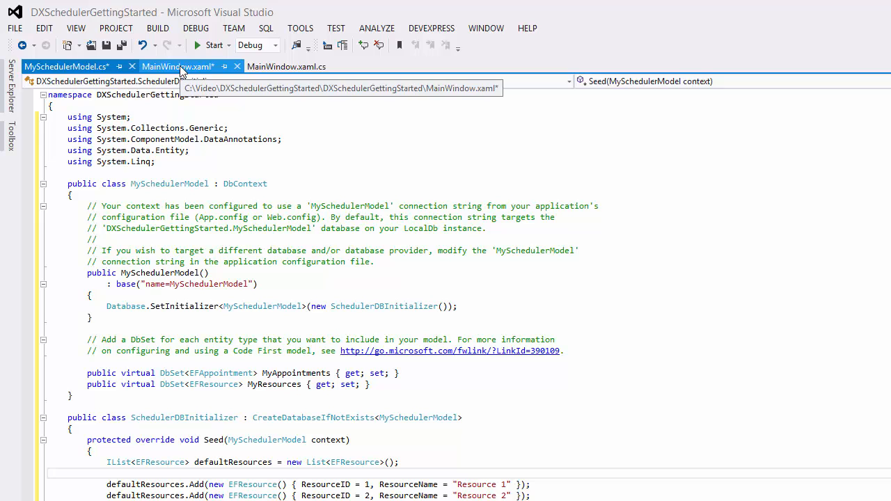
# - Add Loaded=" to the Window element in MainWindow.xaml, creating the Window_Loaded handler
pyautogui.click(178, 67)
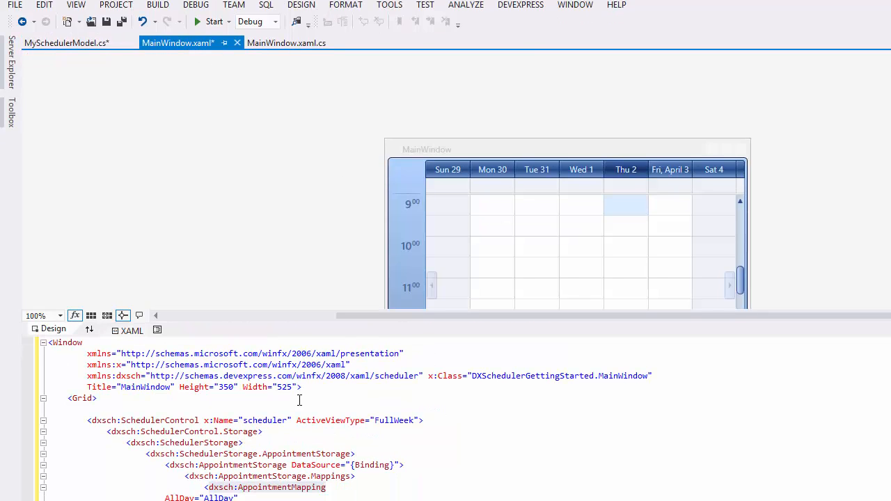
pyautogui.scroll(-3)
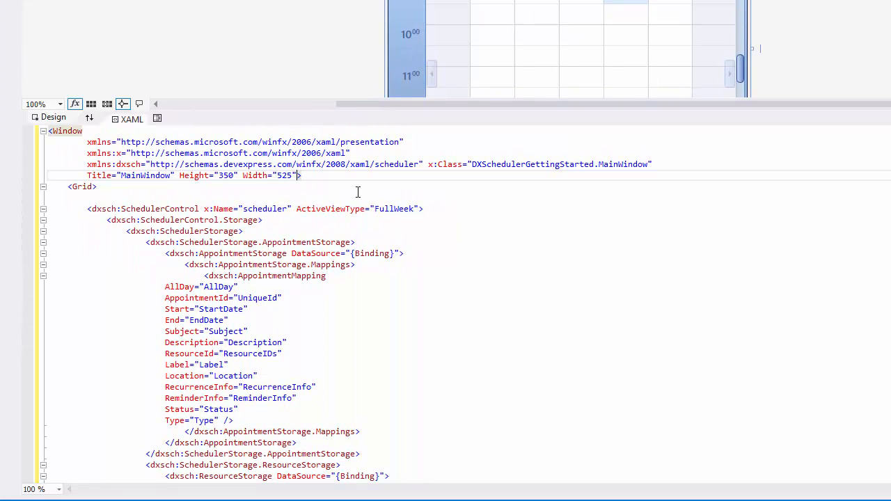
pyautogui.write('Loaded="')
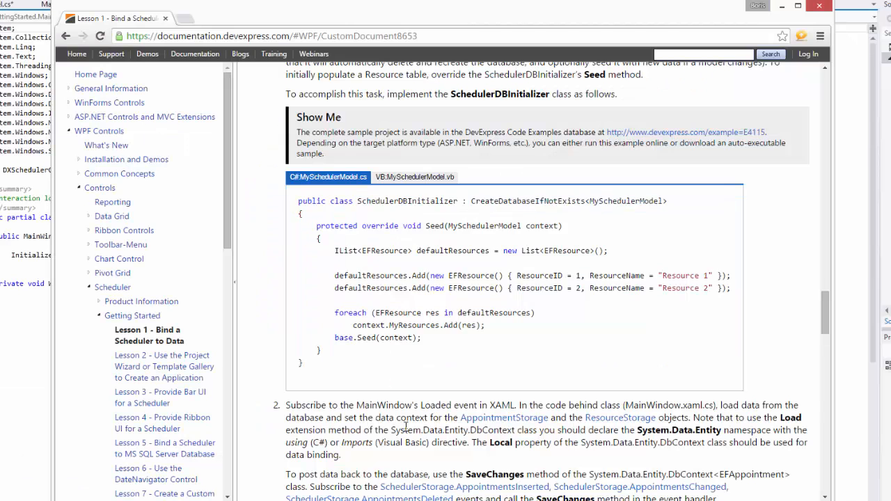
# - Copy the Window_Loaded sample into MainWindow.xaml.cs, loading context.MyAppointments
pyautogui.scroll(-3)
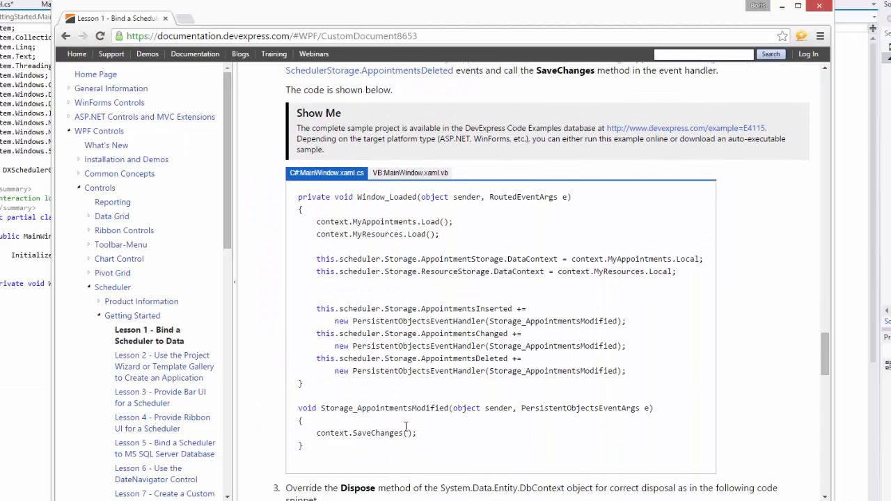
pyautogui.scroll(-3)
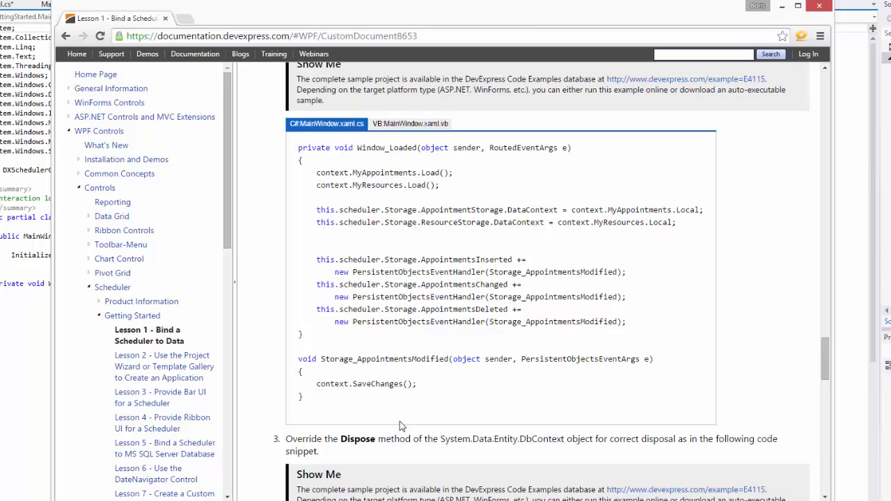
pyautogui.moveTo(351, 271); pyautogui.dragTo(300, 397)
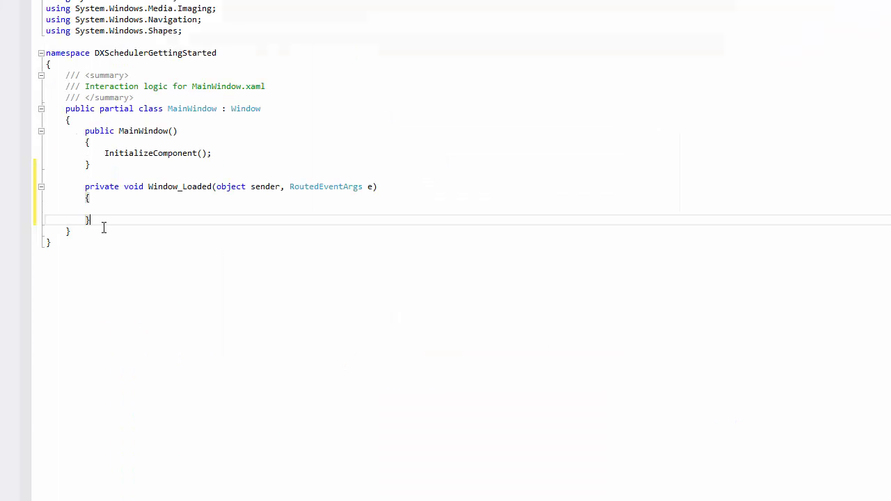
pyautogui.write('context.MyAppointments.Load();')
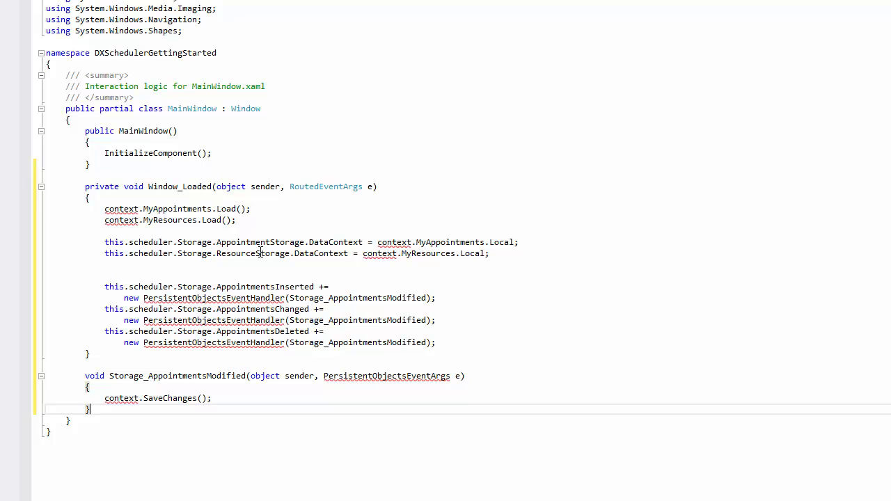
pyautogui.moveTo(189, 186)
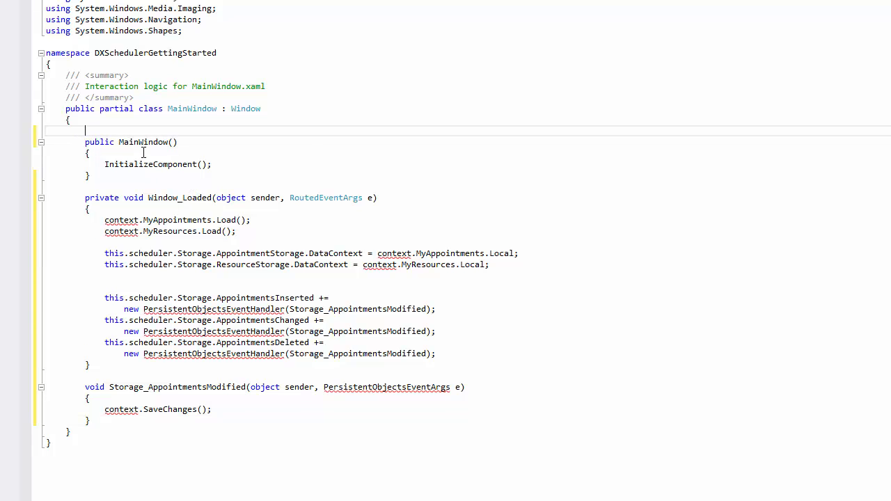
# - Declare the MySchedulerModel context field and add using System.Data.Entity
pyautogui.write('MySchedulerModel context = new MySchedulerModel')
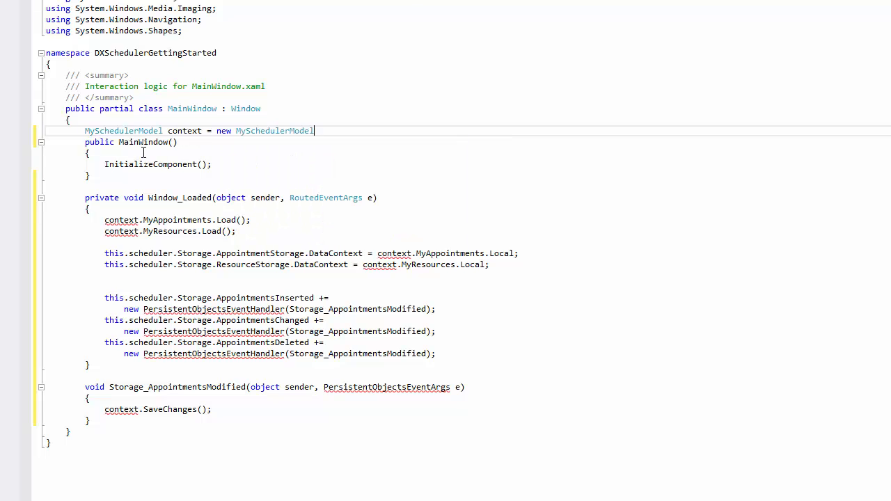
pyautogui.write('();')
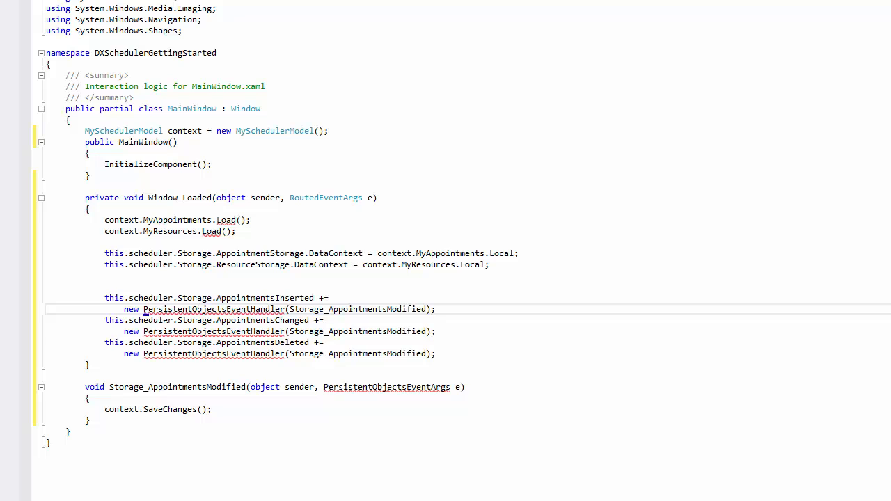
pyautogui.scroll(3)
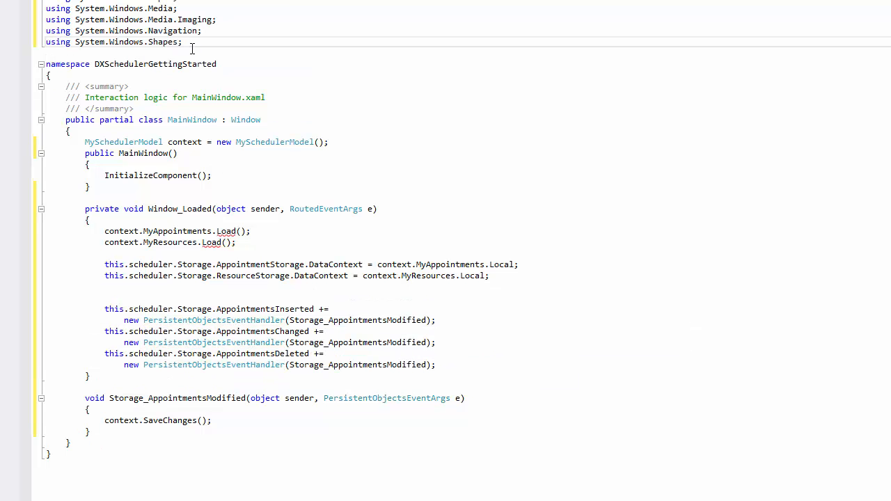
pyautogui.write('Sys')
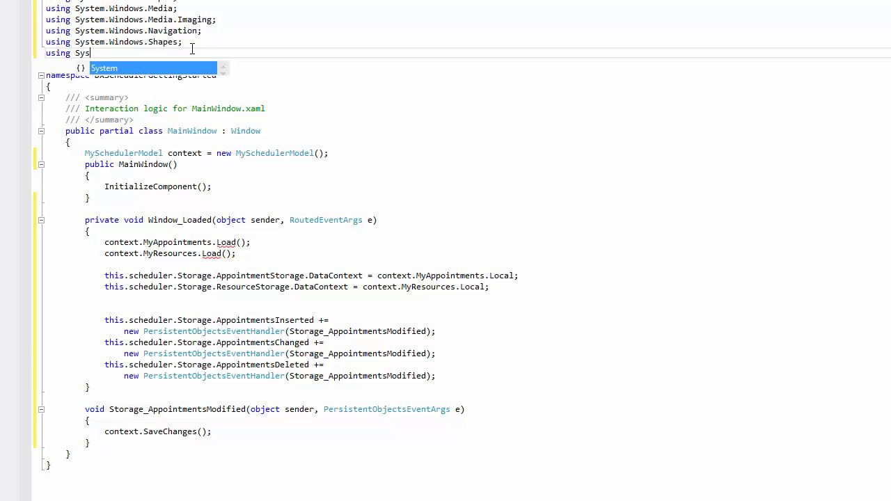
pyautogui.write('.')
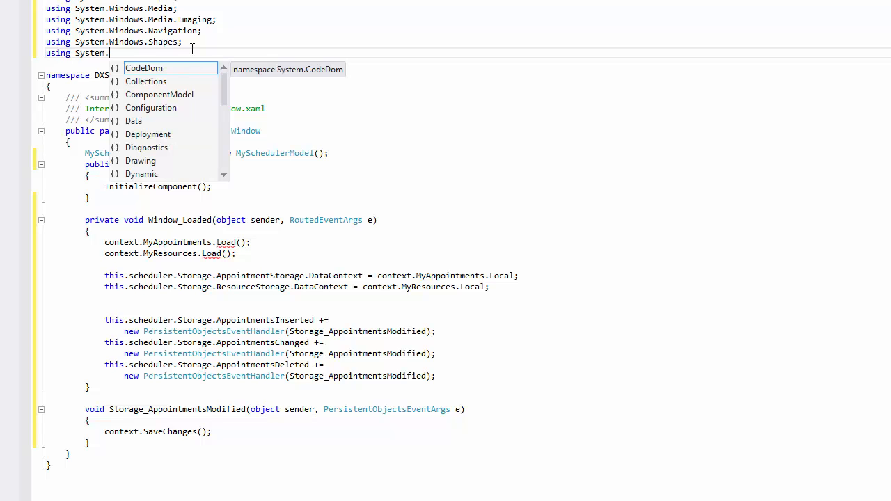
pyautogui.write('Data.Entit')
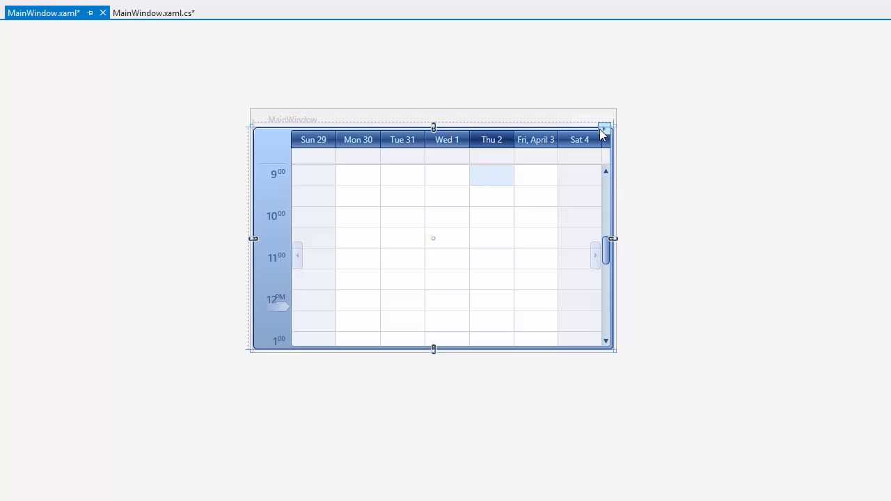
# - Create a ribbon from the scheduler smart tag, styled Office2010 with ShowApplicationButton unchecked
pyautogui.click(604, 131)
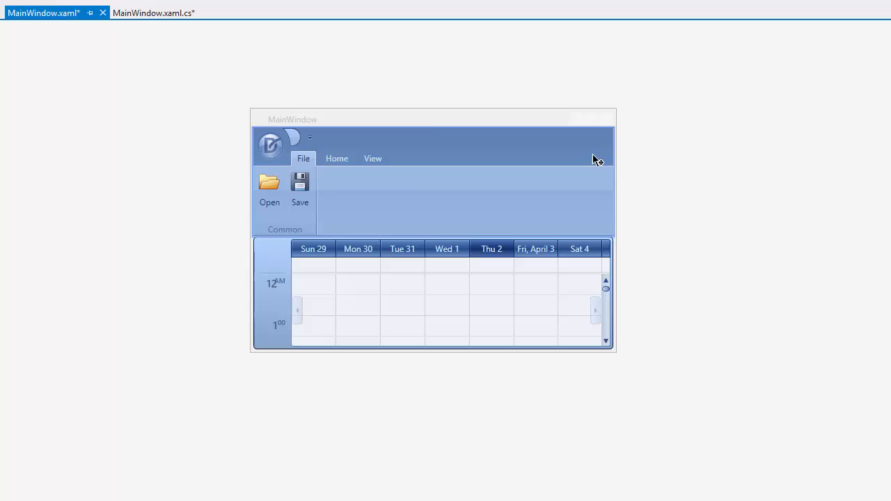
pyautogui.click(431, 181)
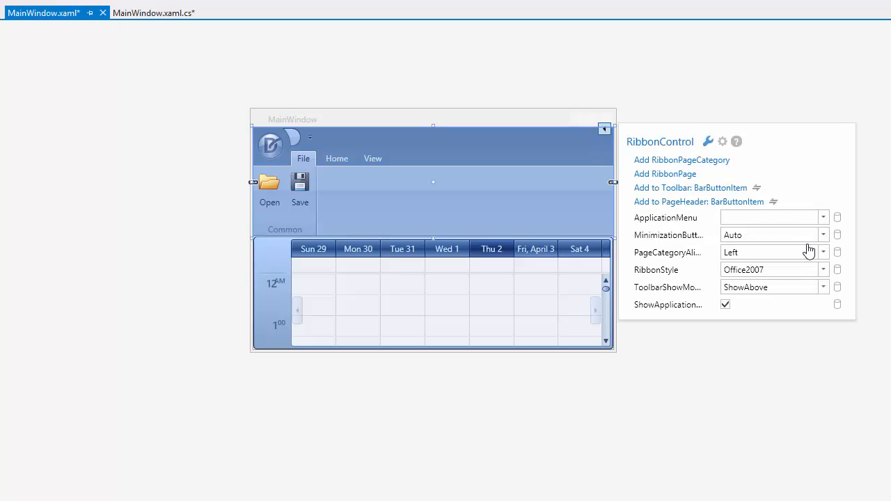
pyautogui.click(823, 270)
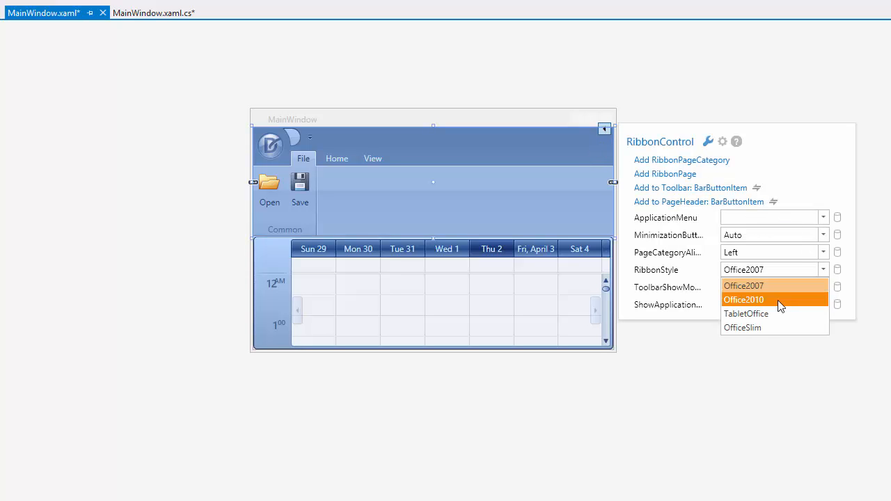
pyautogui.click(744, 299)
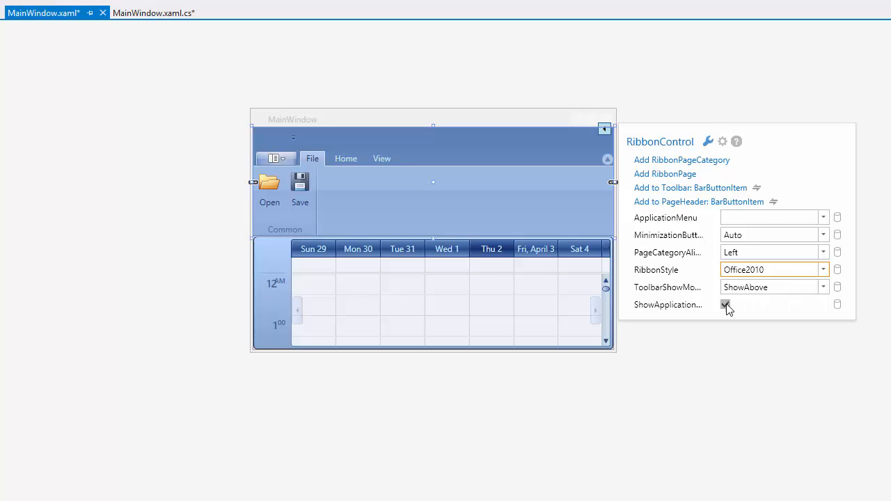
pyautogui.click(724, 303)
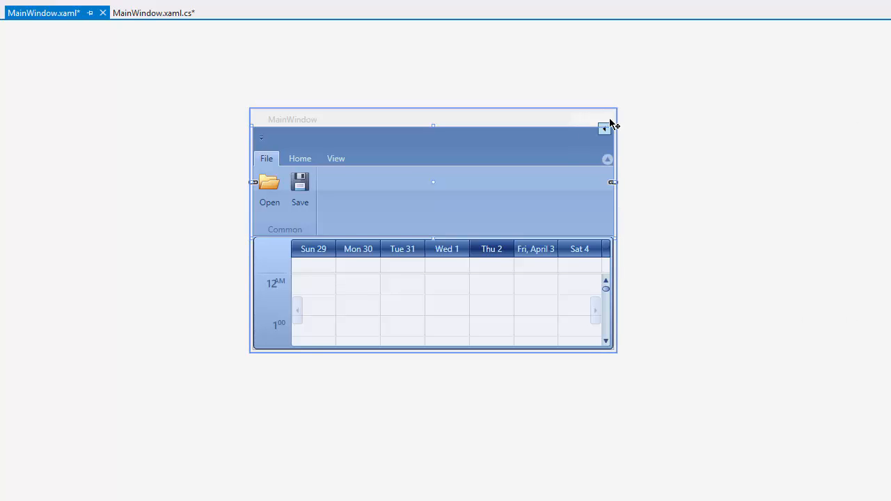
# - Set ApplicationTheme to Office2013 and convert MainWindow to a DXRibbonWindow
pyautogui.click(604, 128)
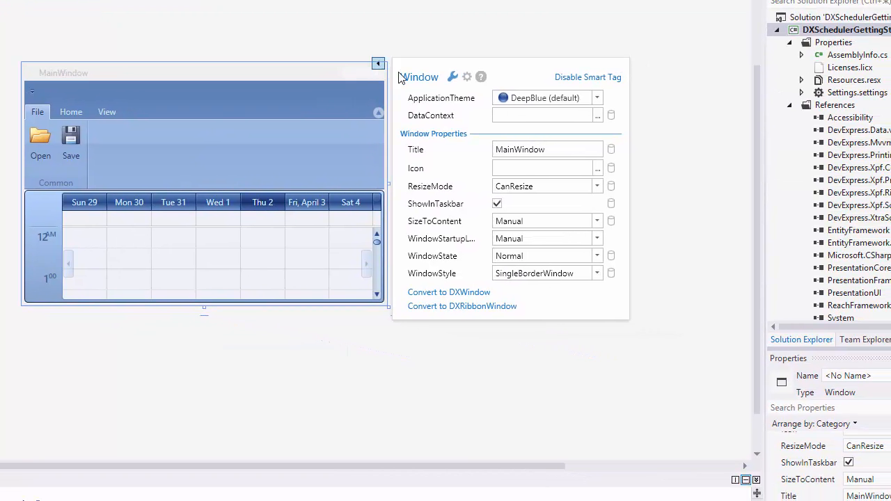
pyautogui.click(596, 98)
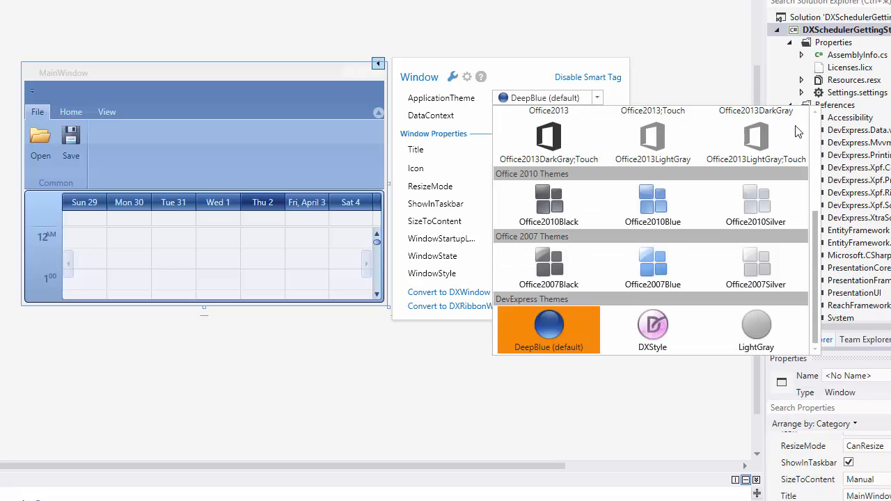
pyautogui.scroll(3)
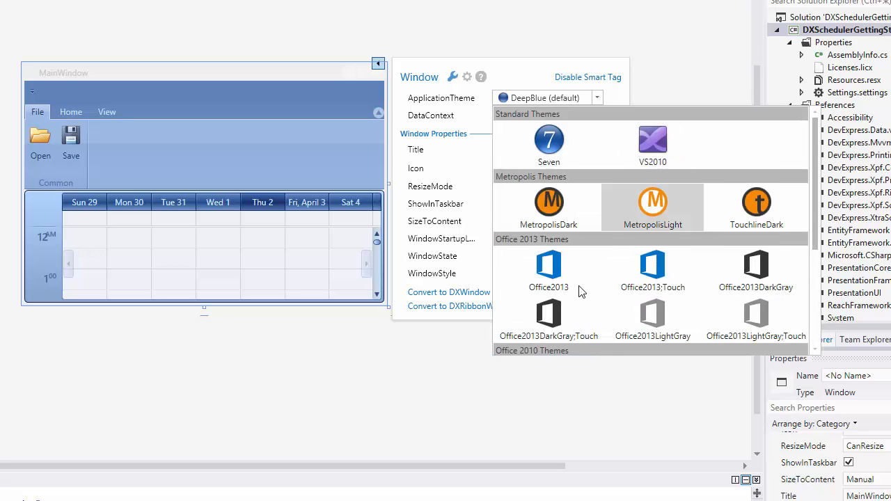
pyautogui.click(549, 270)
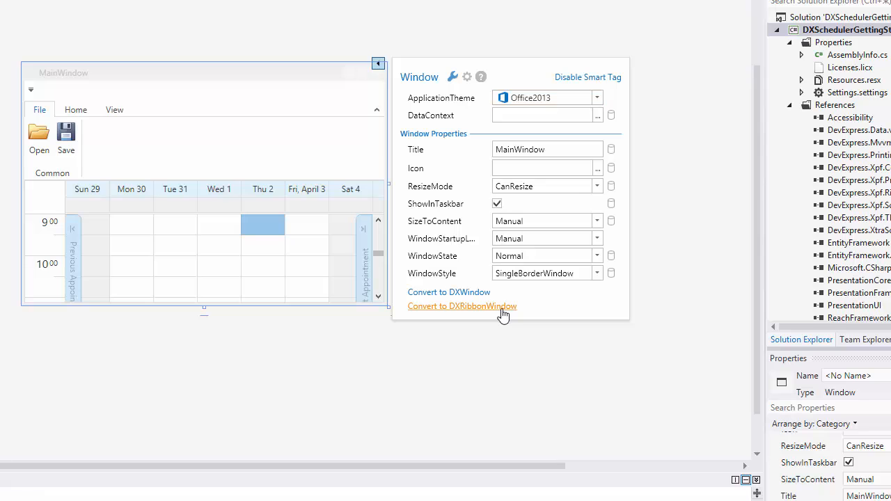
pyautogui.click(463, 307)
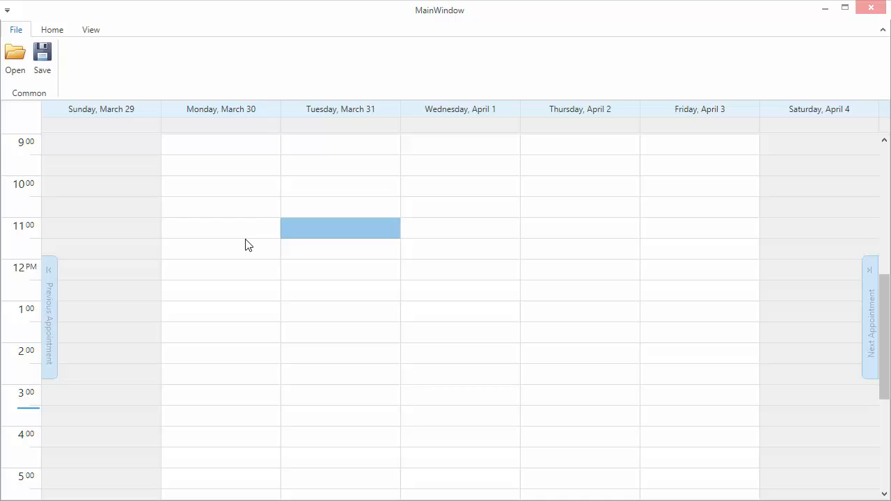
# - Create a TEST appointment on Tuesday, March 31 from 11:00 AM to 1:00 PM
pyautogui.moveTo(340, 236); pyautogui.dragTo(339, 293)
pyautogui.write('TEST')
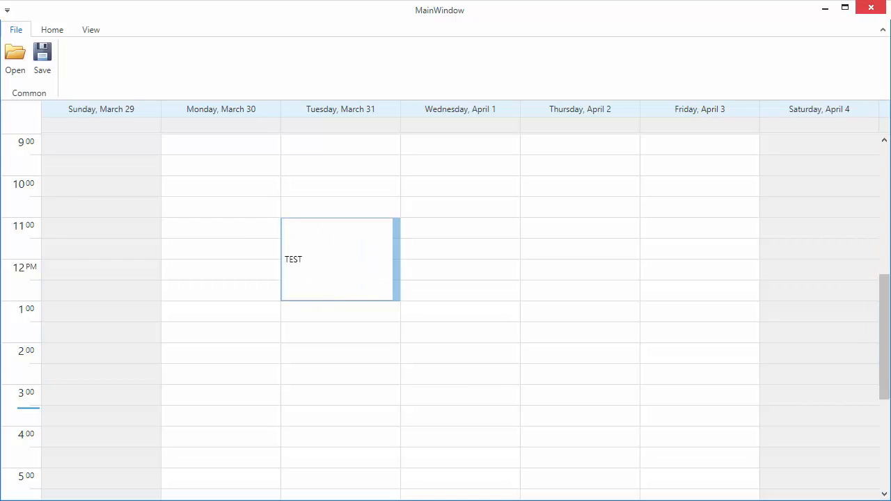
pyautogui.click(337, 259)
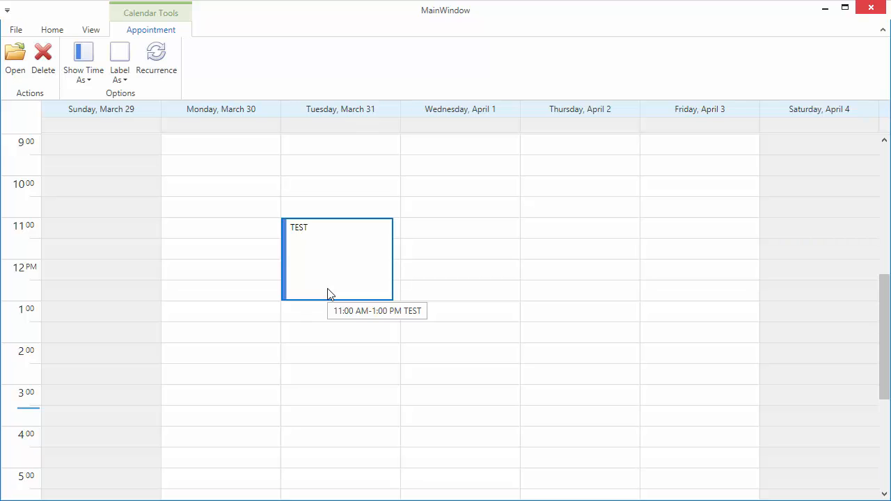
# - Set the TEST appointment to recur every 2 days ending after 10 occurrences and save it
pyautogui.doubleClick(337, 258)
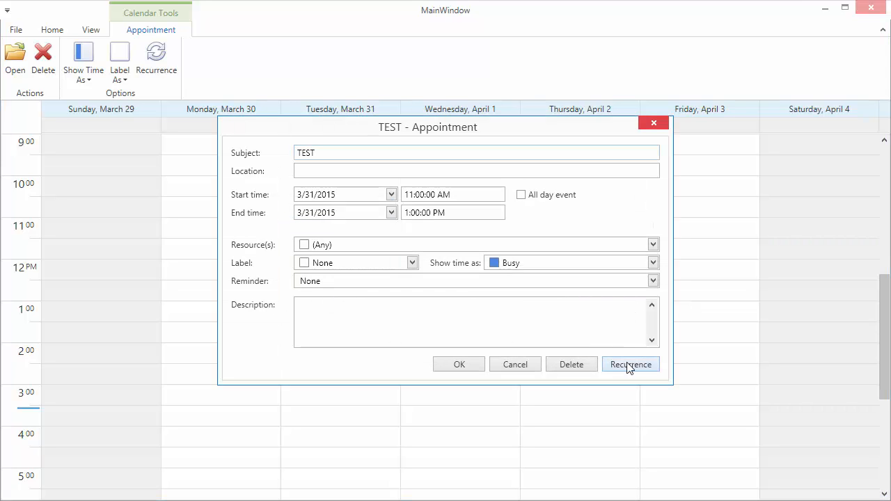
pyautogui.click(629, 365)
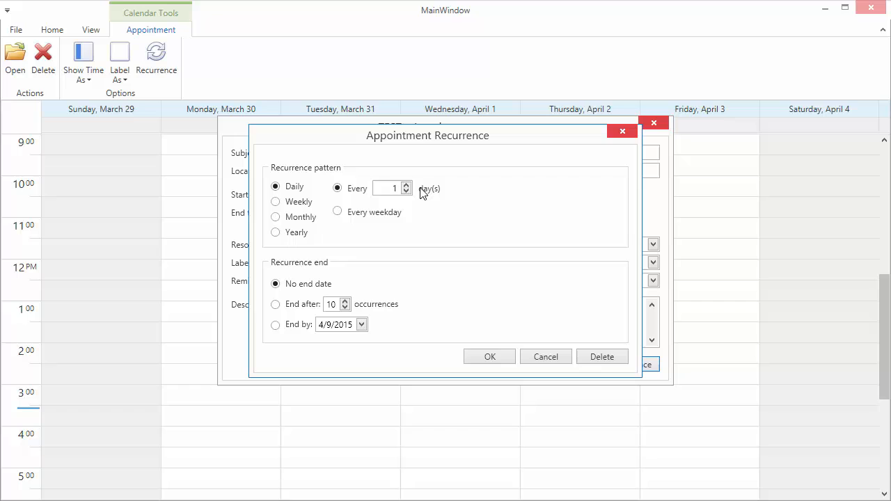
pyautogui.click(407, 185)
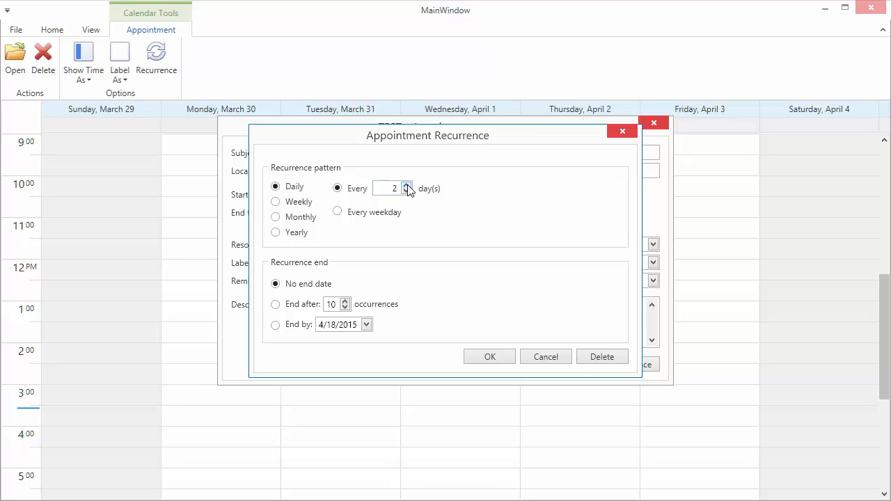
pyautogui.click(276, 303)
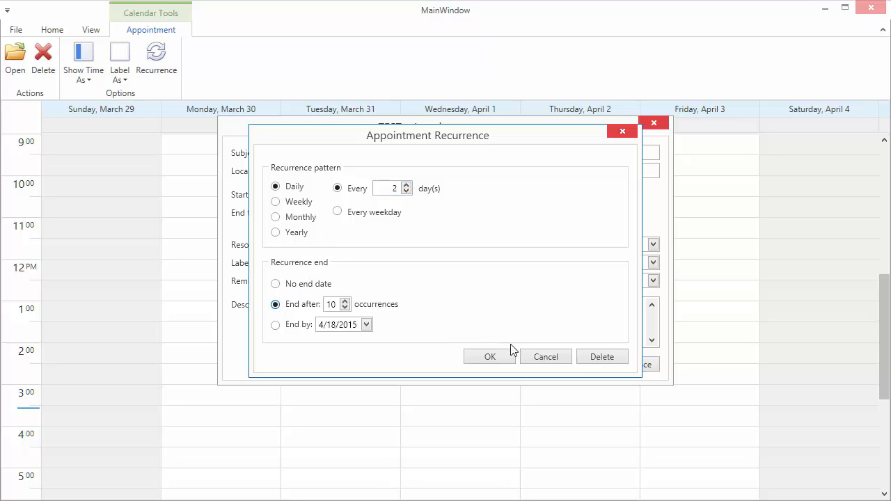
pyautogui.click(490, 356)
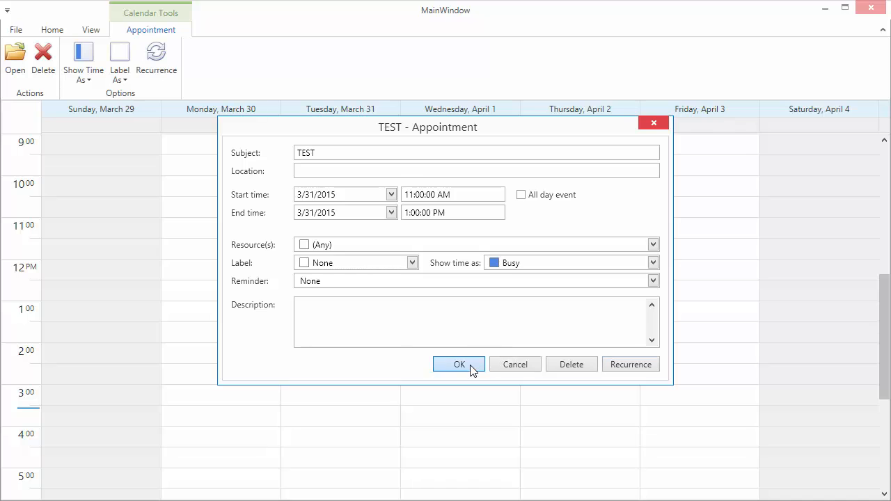
pyautogui.click(459, 365)
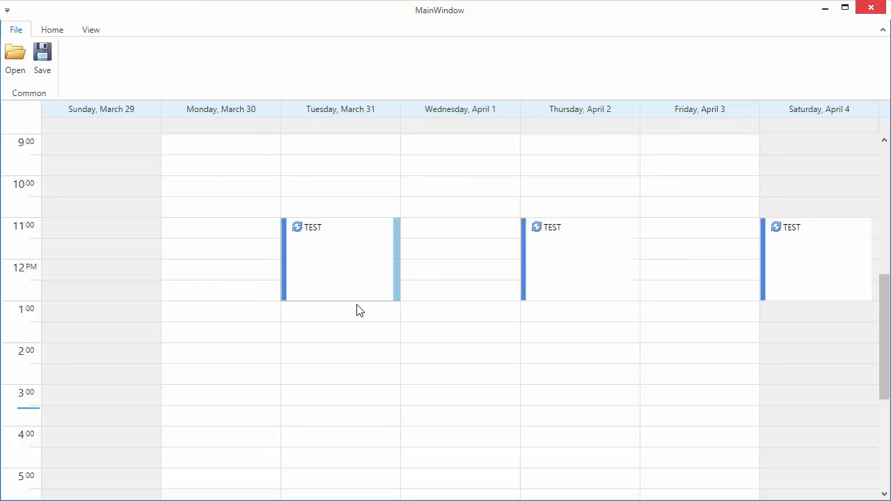
pyautogui.click(42, 62)
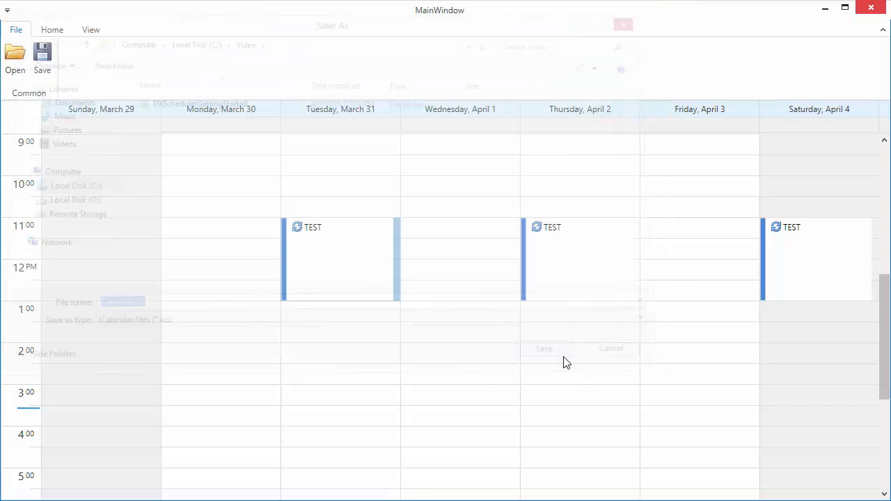
# - Save the schedule as a calendar file, then view Day, Work Week and Month views
pyautogui.click(610, 348)
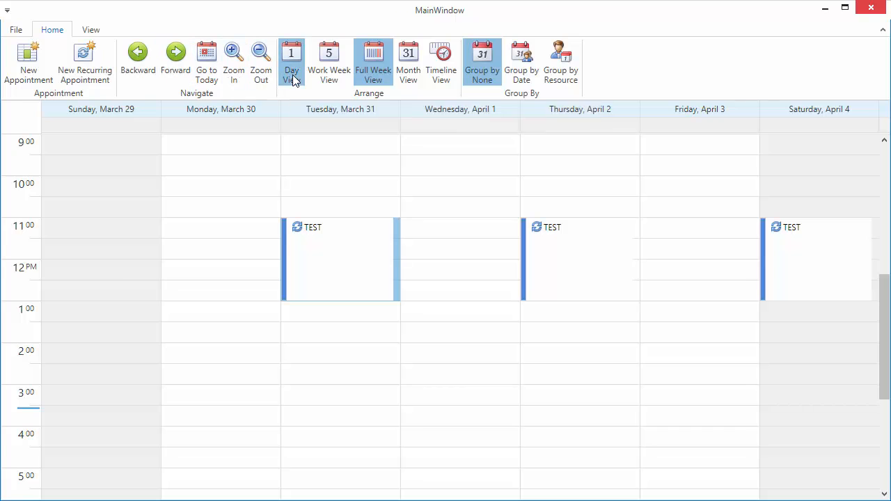
pyautogui.click(291, 61)
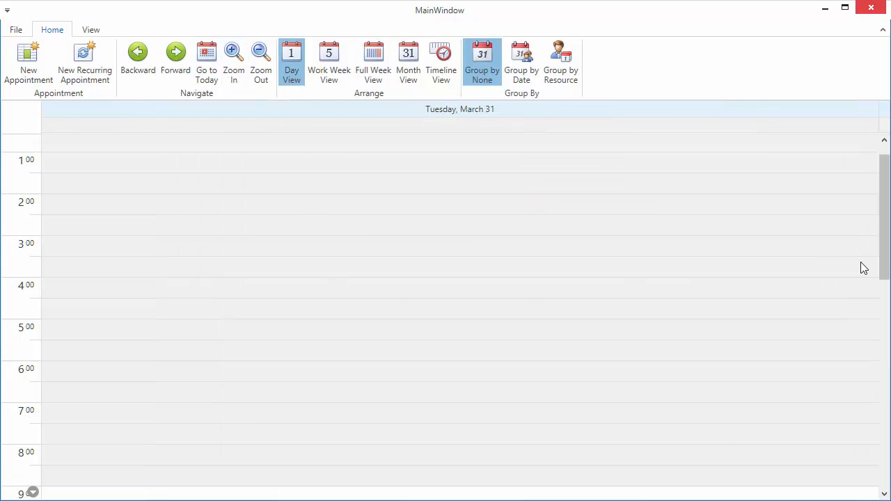
pyautogui.scroll(-3)
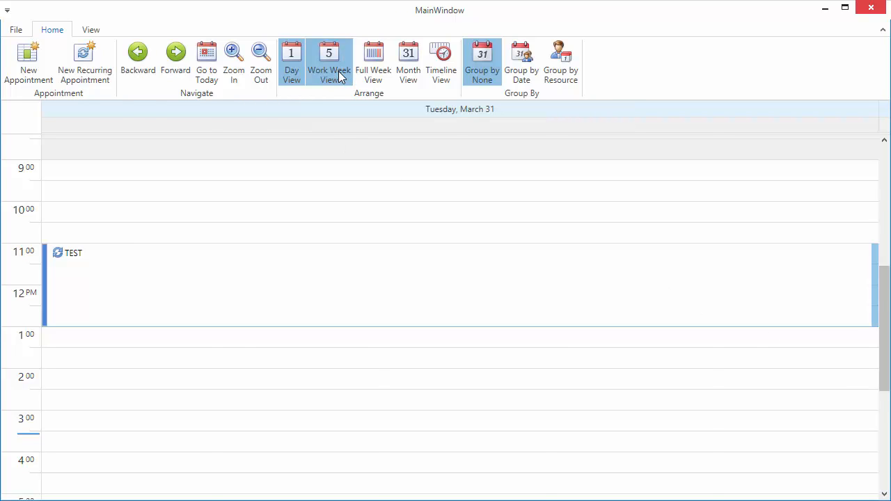
pyautogui.click(329, 61)
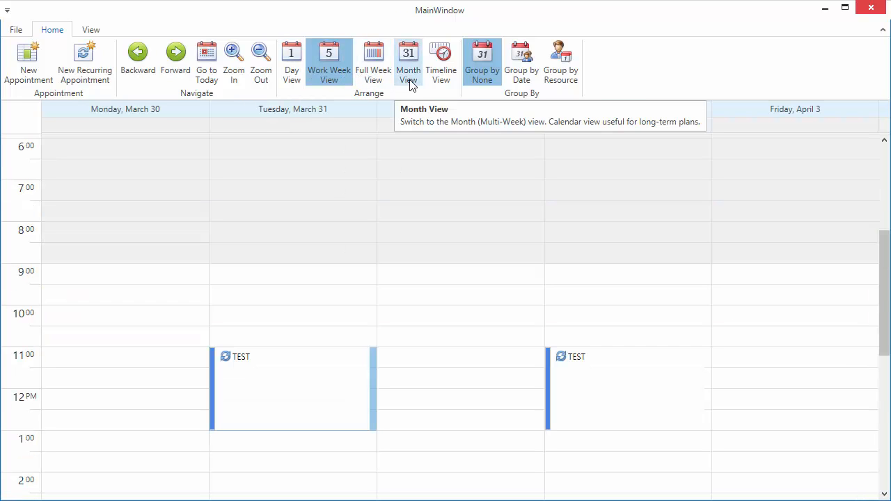
pyautogui.click(408, 61)
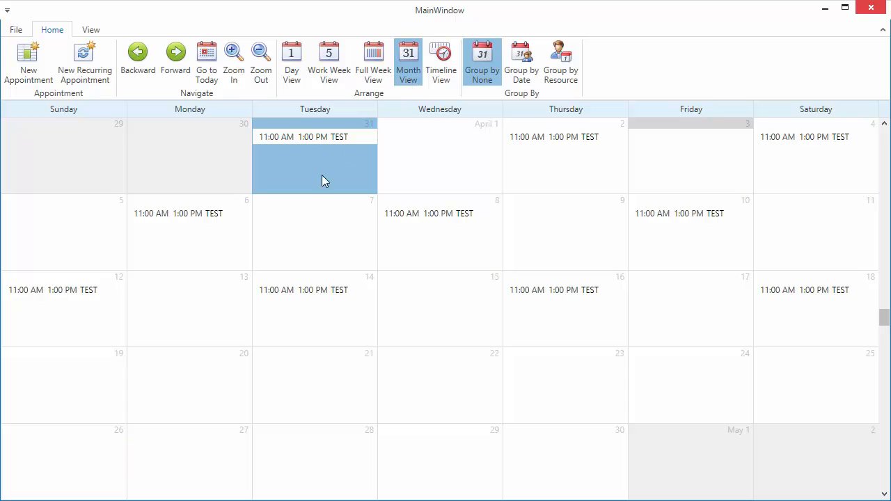
# - Edit the TEST series from the March 31 occurrence and choose a label for every occurrence
pyautogui.rightClick(188, 213)
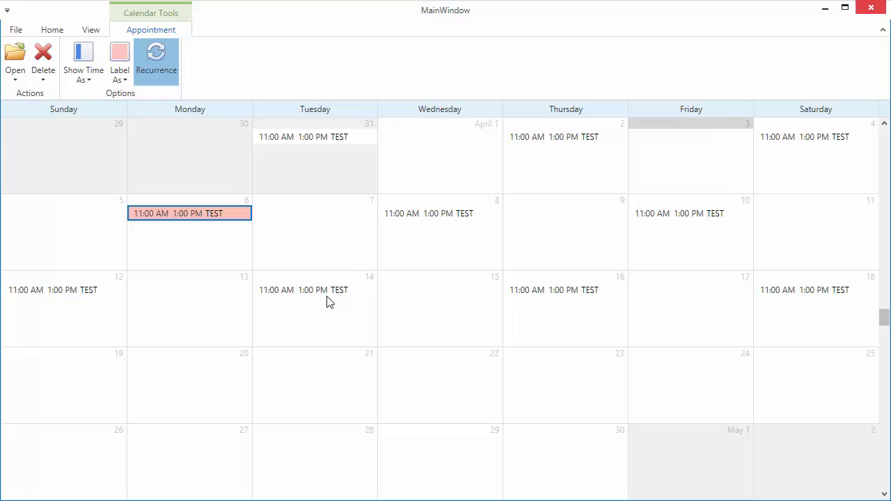
pyautogui.rightClick(303, 136)
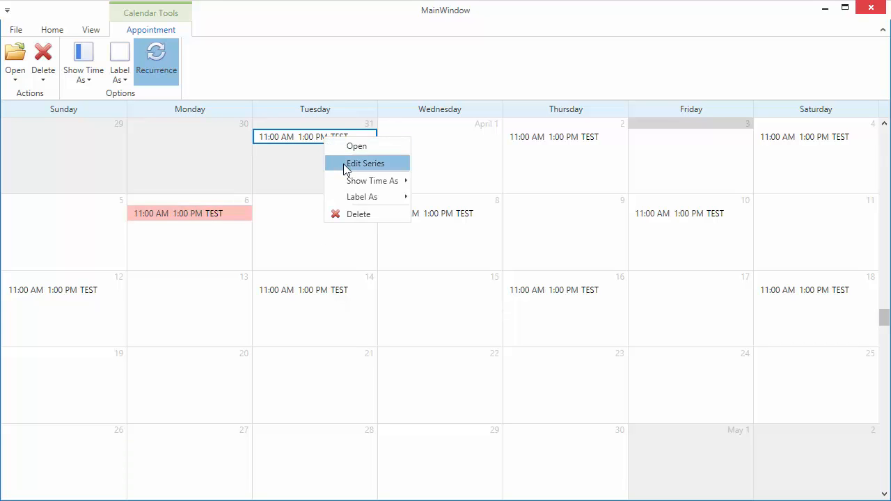
pyautogui.click(365, 163)
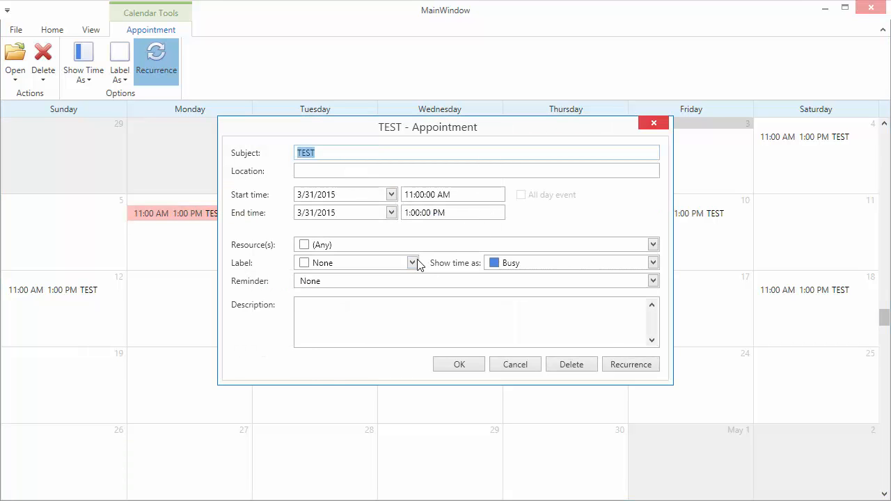
pyautogui.click(412, 262)
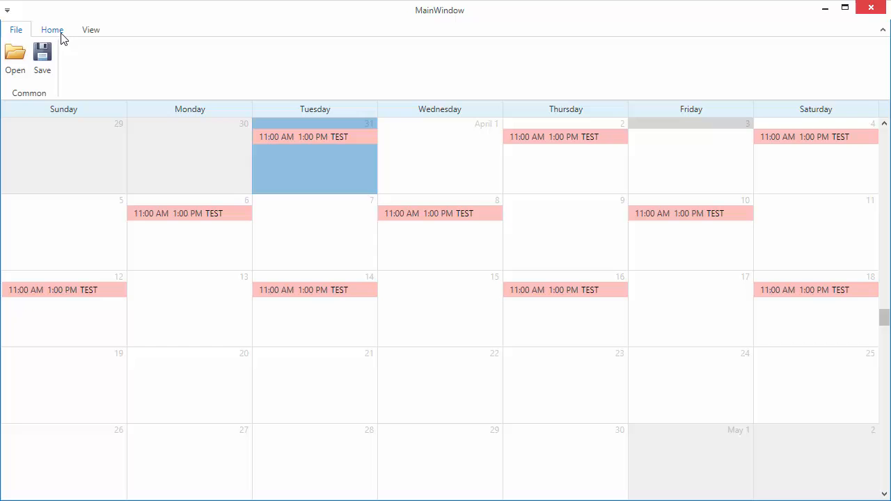
# - In Timeline View set Snap to Cells to Never, then return to Full Week View
pyautogui.click(90, 30)
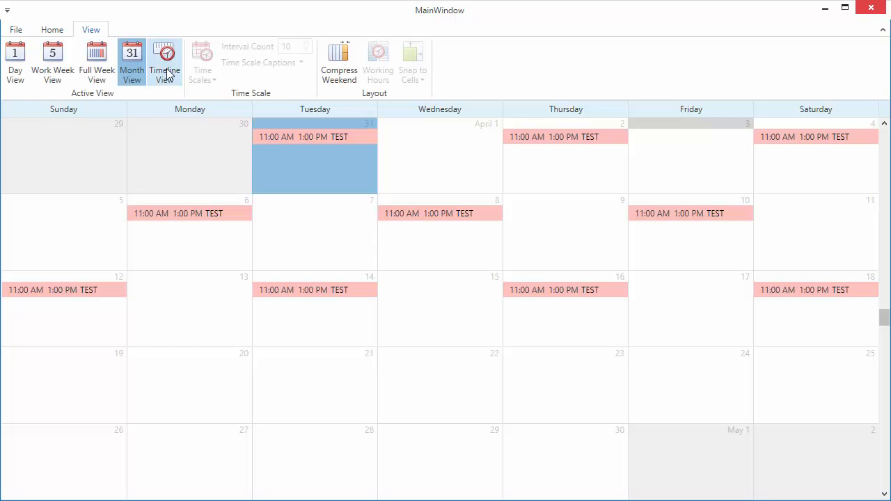
pyautogui.click(165, 63)
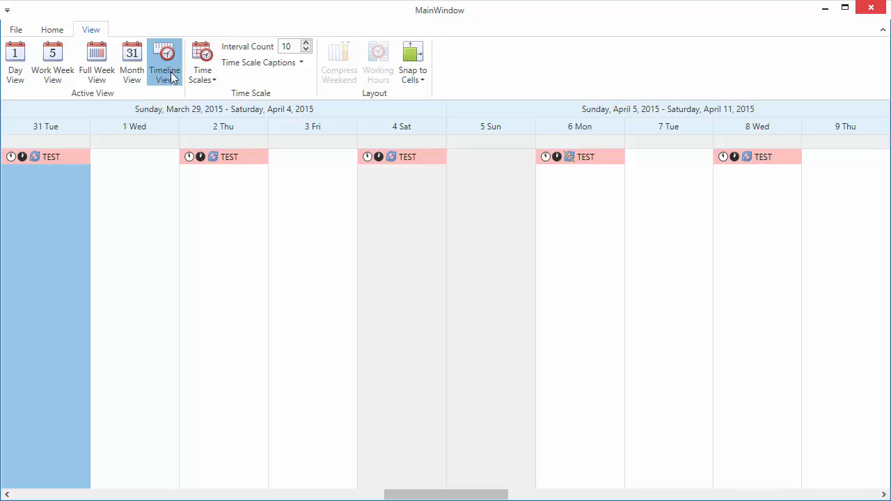
pyautogui.click(412, 63)
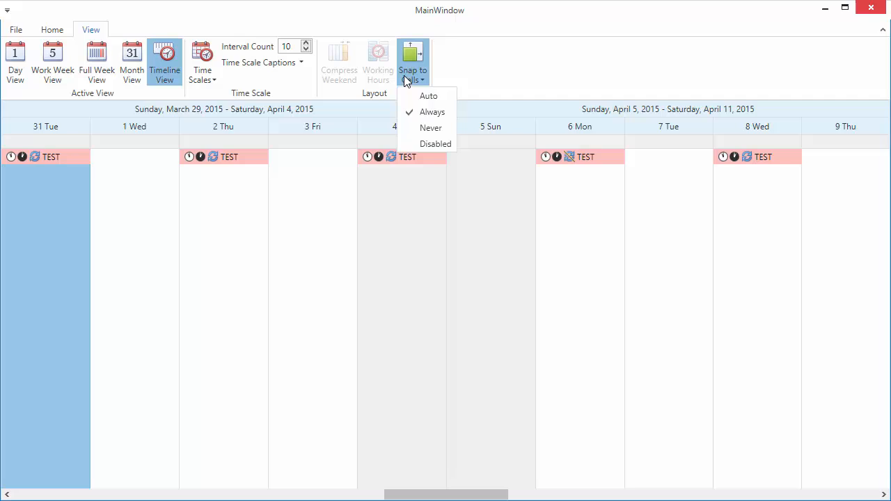
pyautogui.moveTo(430, 128)
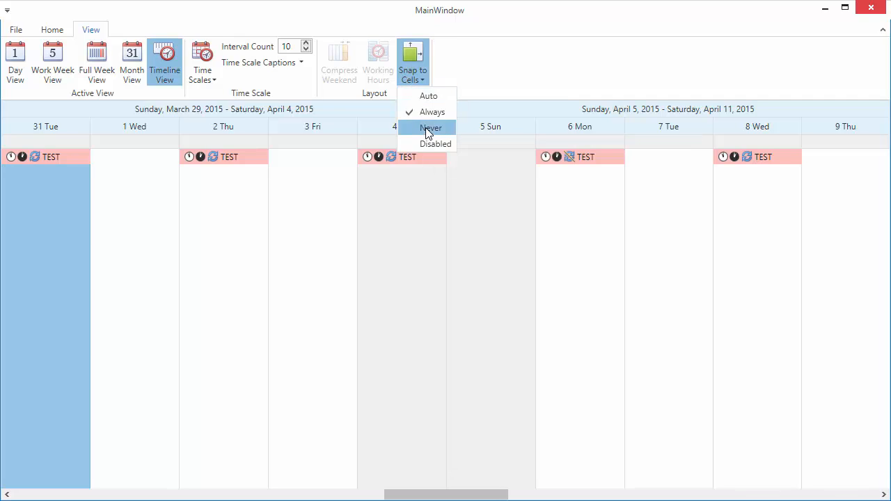
pyautogui.click(432, 128)
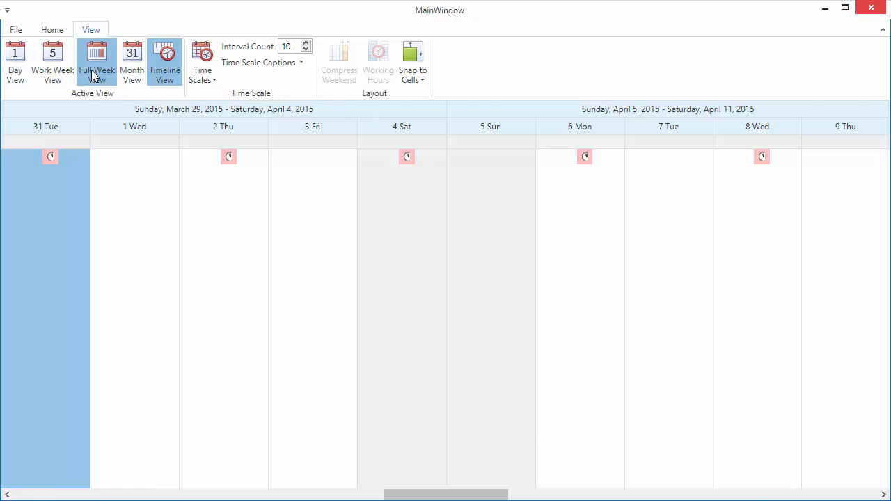
pyautogui.click(96, 63)
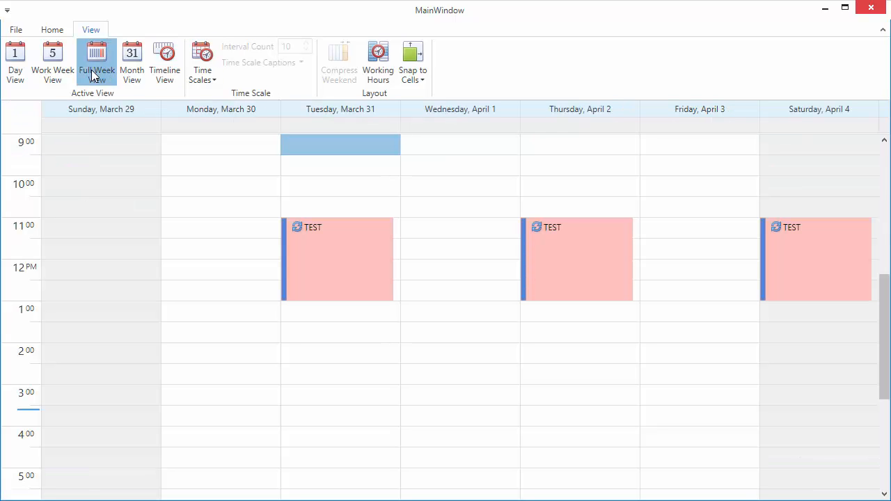